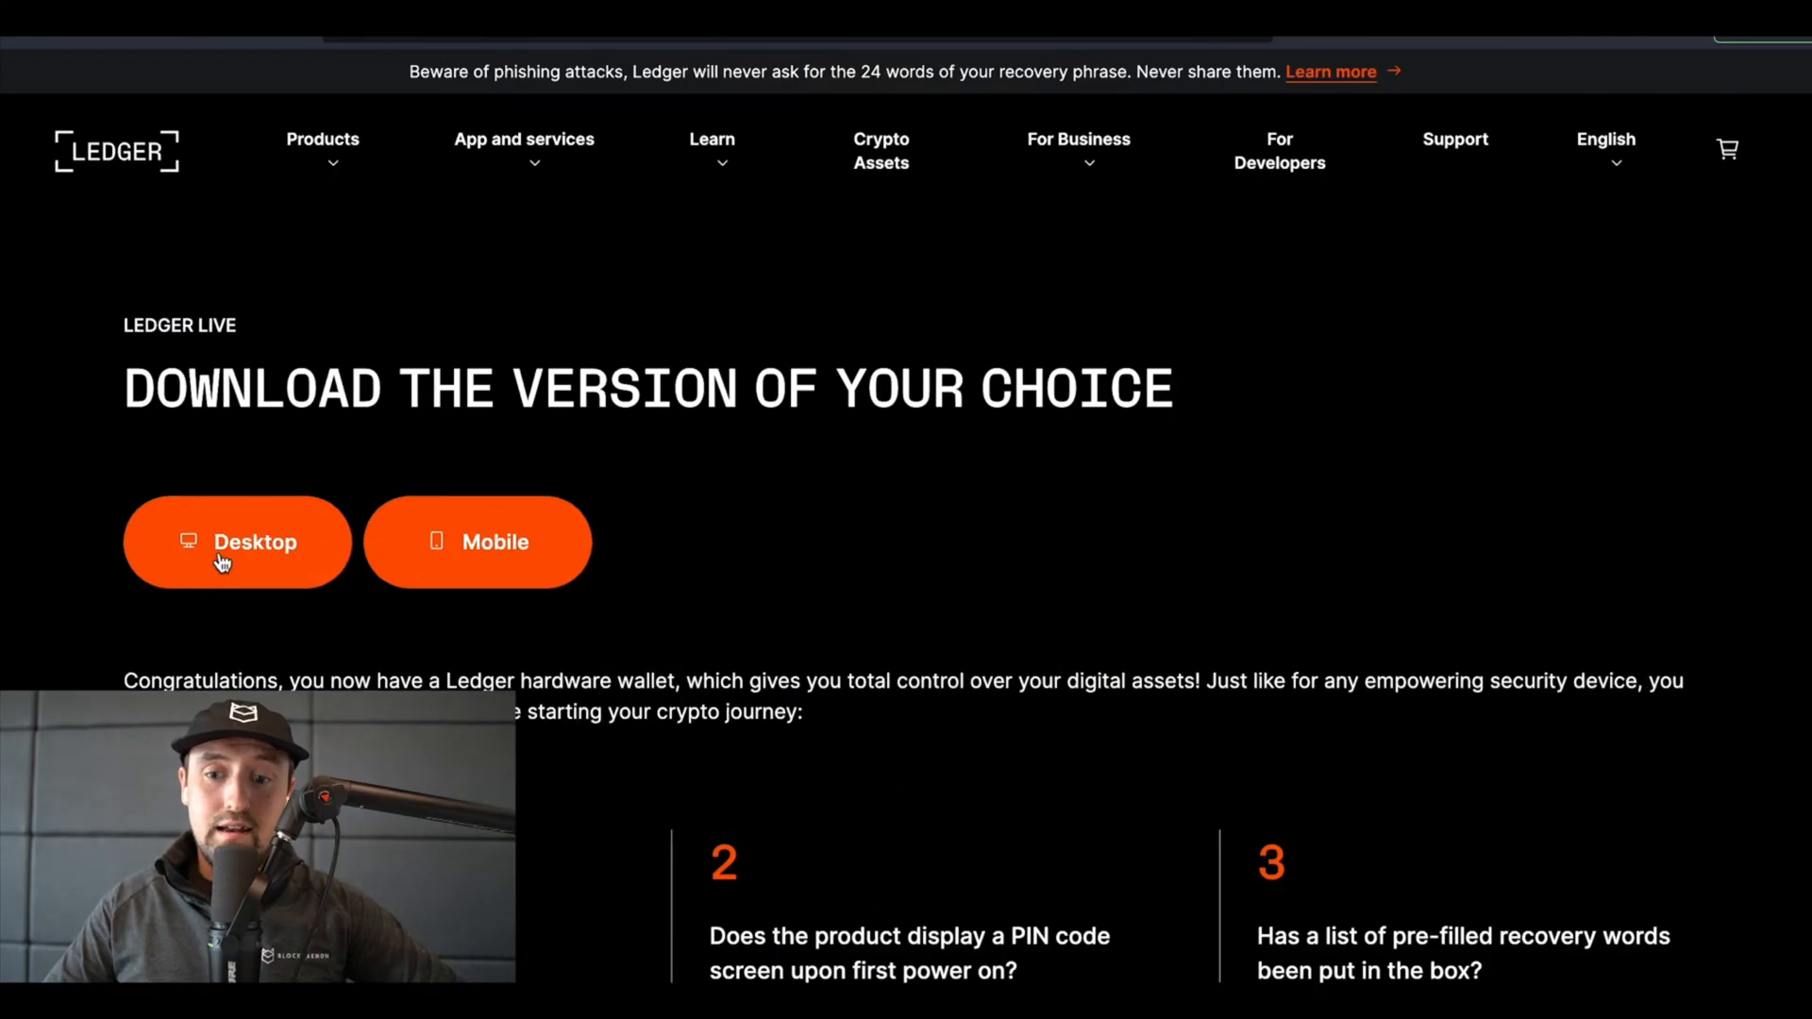
Choose Desktop on the Ledger site and scroll to the Ledger Live download options
{"action": "left_click", "coordinate": [237, 540]}
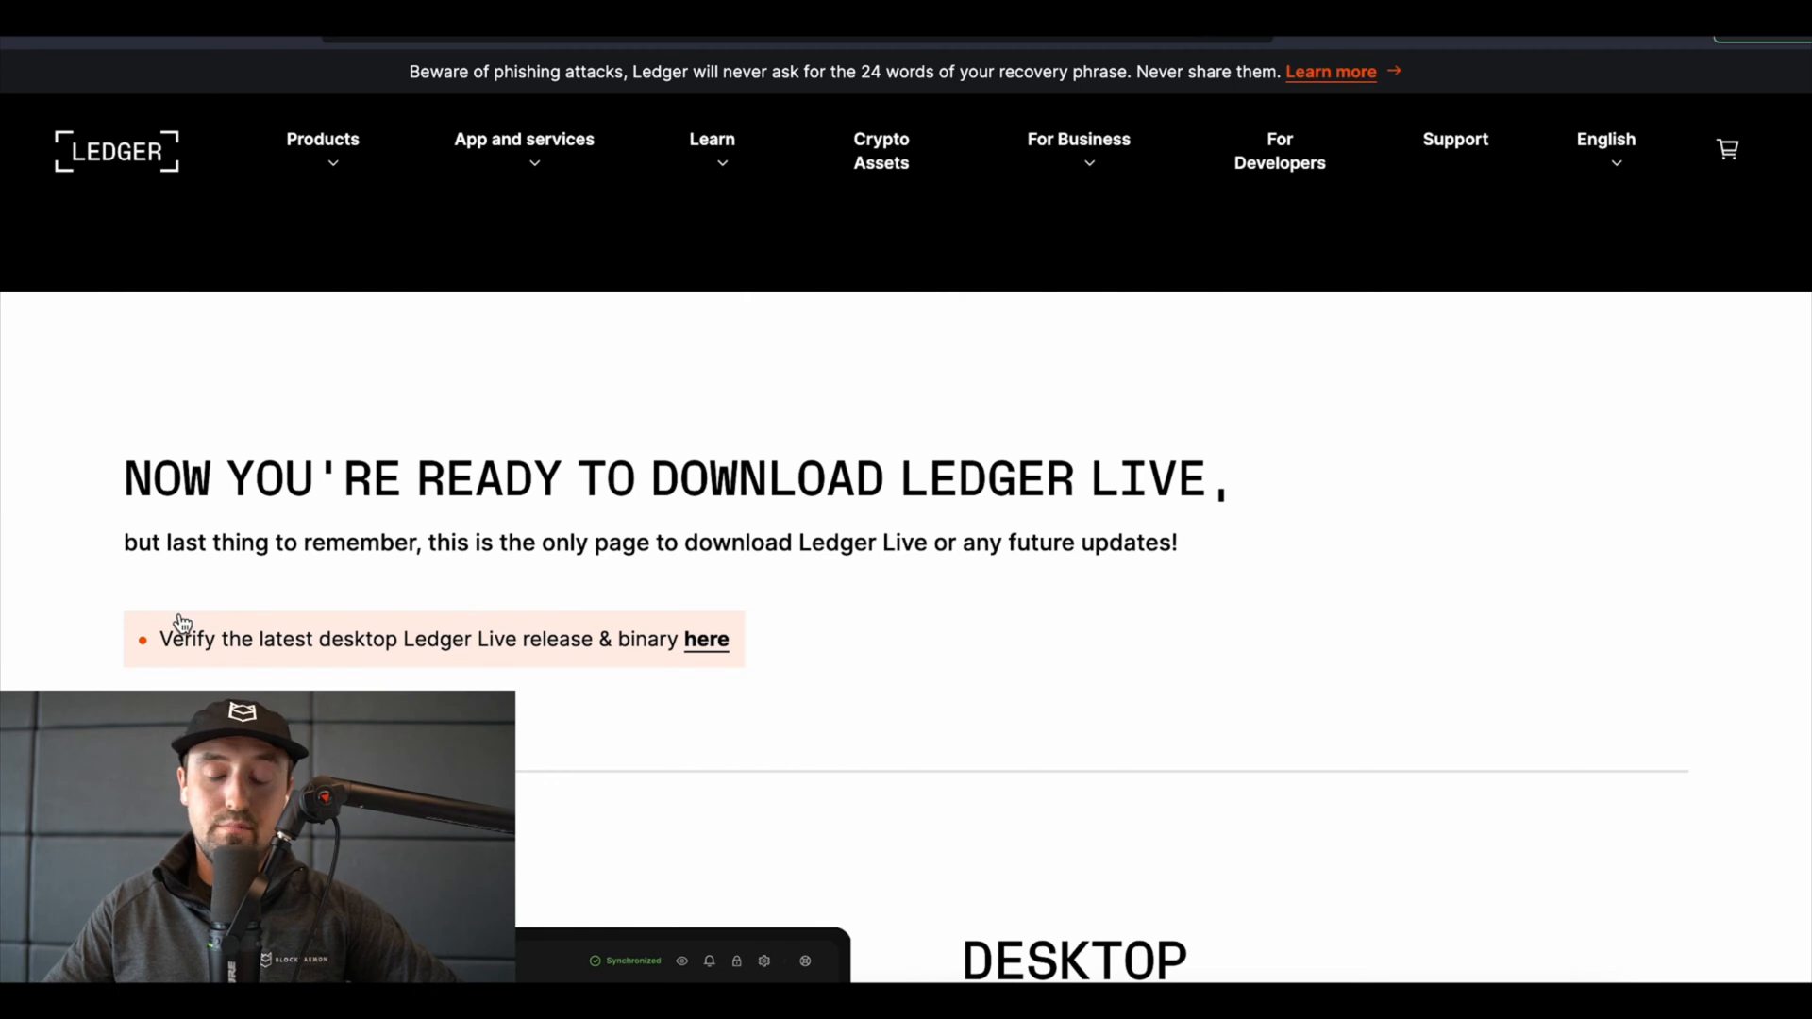
{"action": "scroll", "scroll_direction": "down", "scroll_amount": 3}
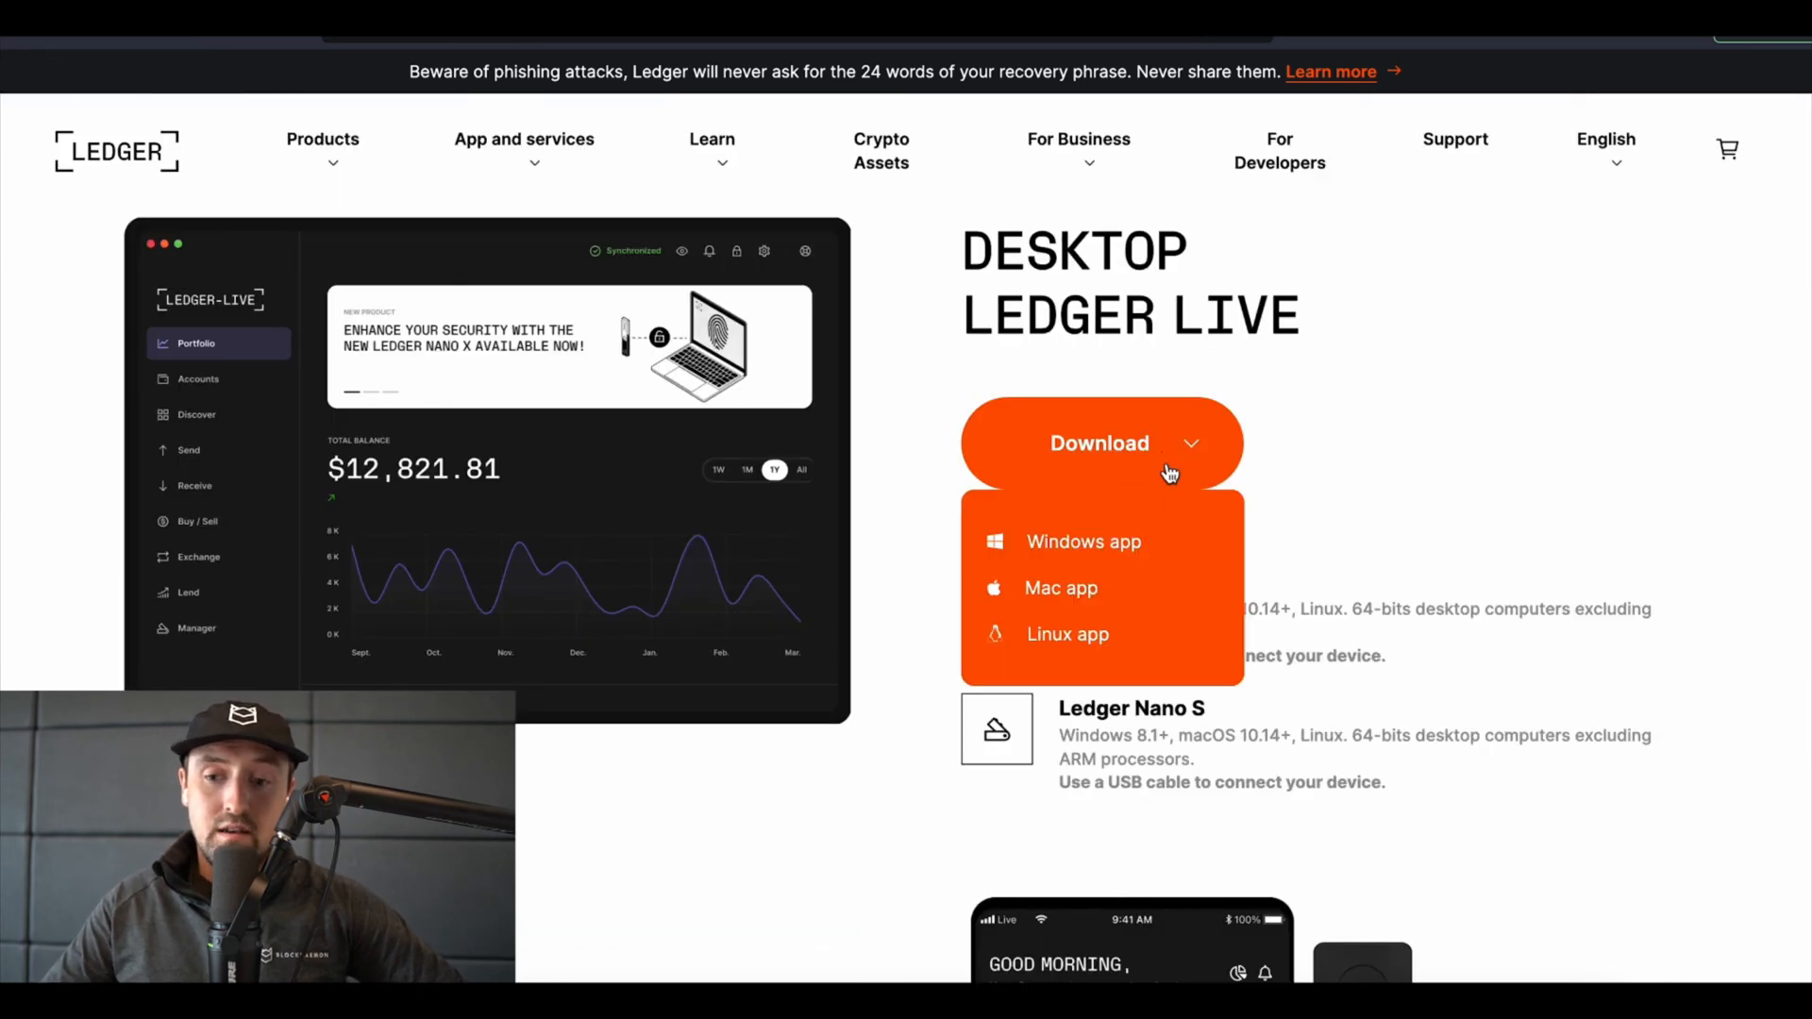
{"action": "mouse_move", "coordinate": [1066, 598]}
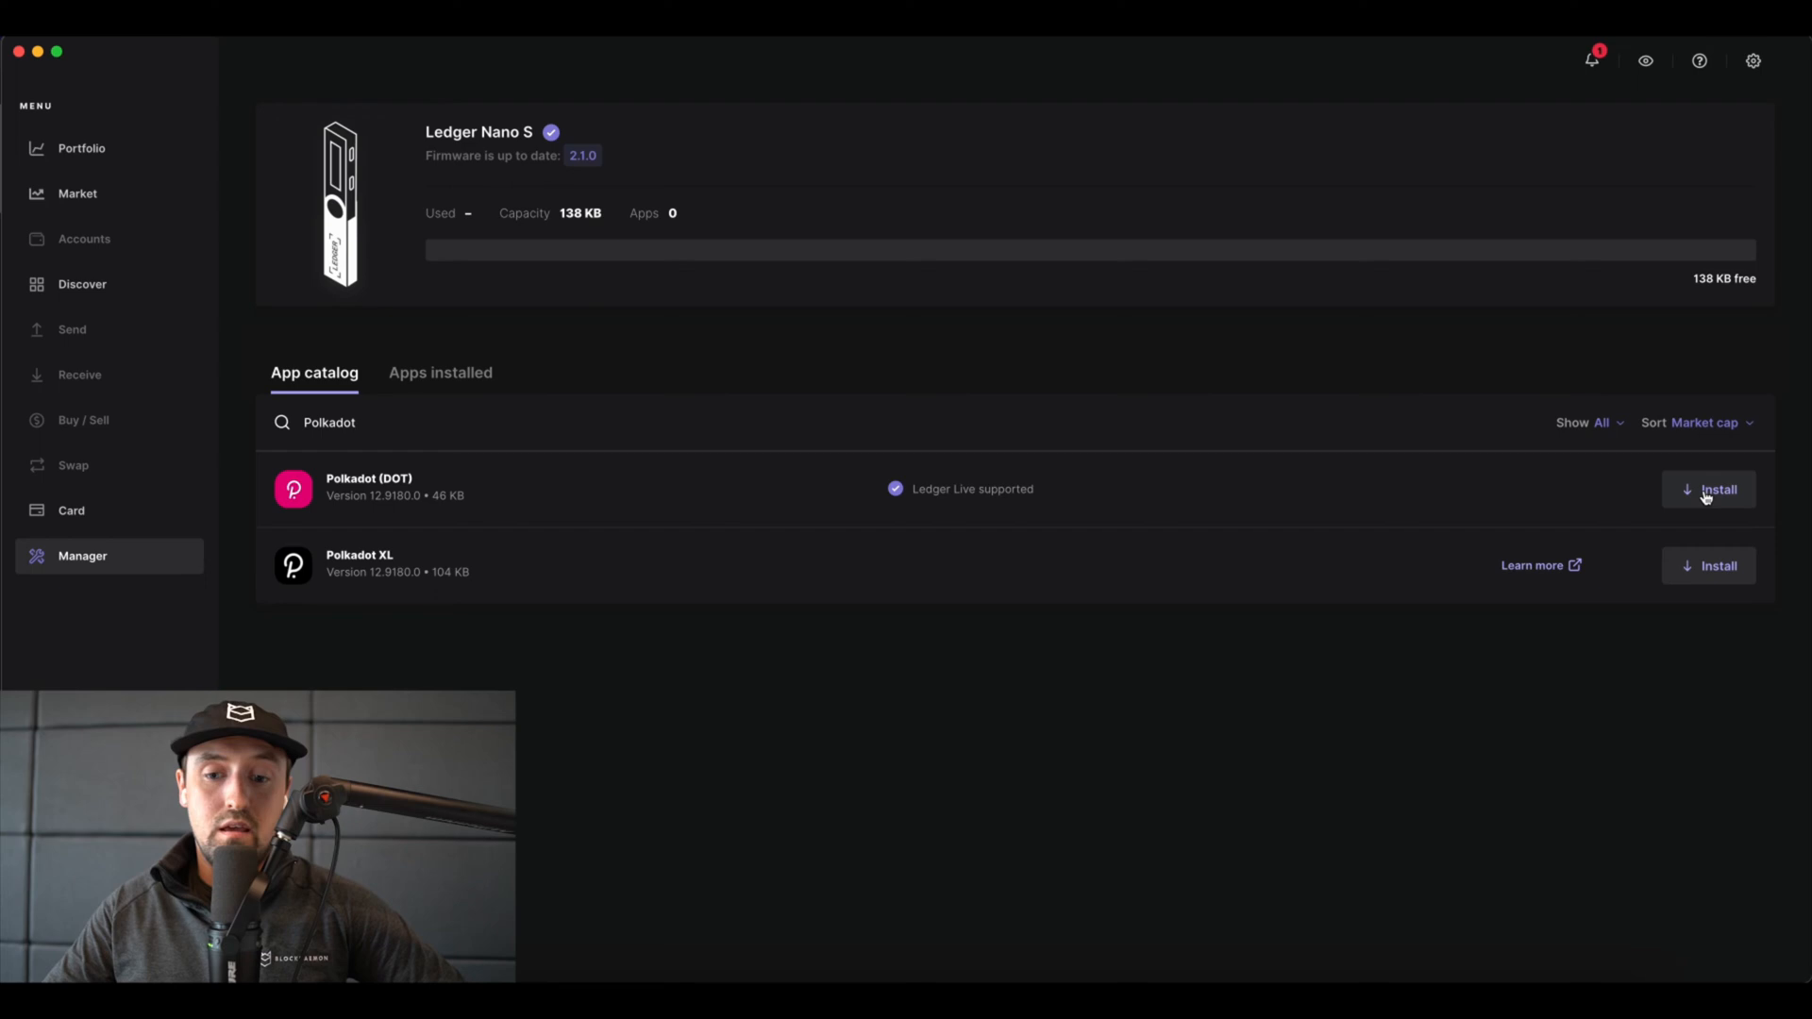
Install the Polkadot (DOT) app on the Ledger Nano S from Manager
{"action": "left_click", "coordinate": [1709, 489]}
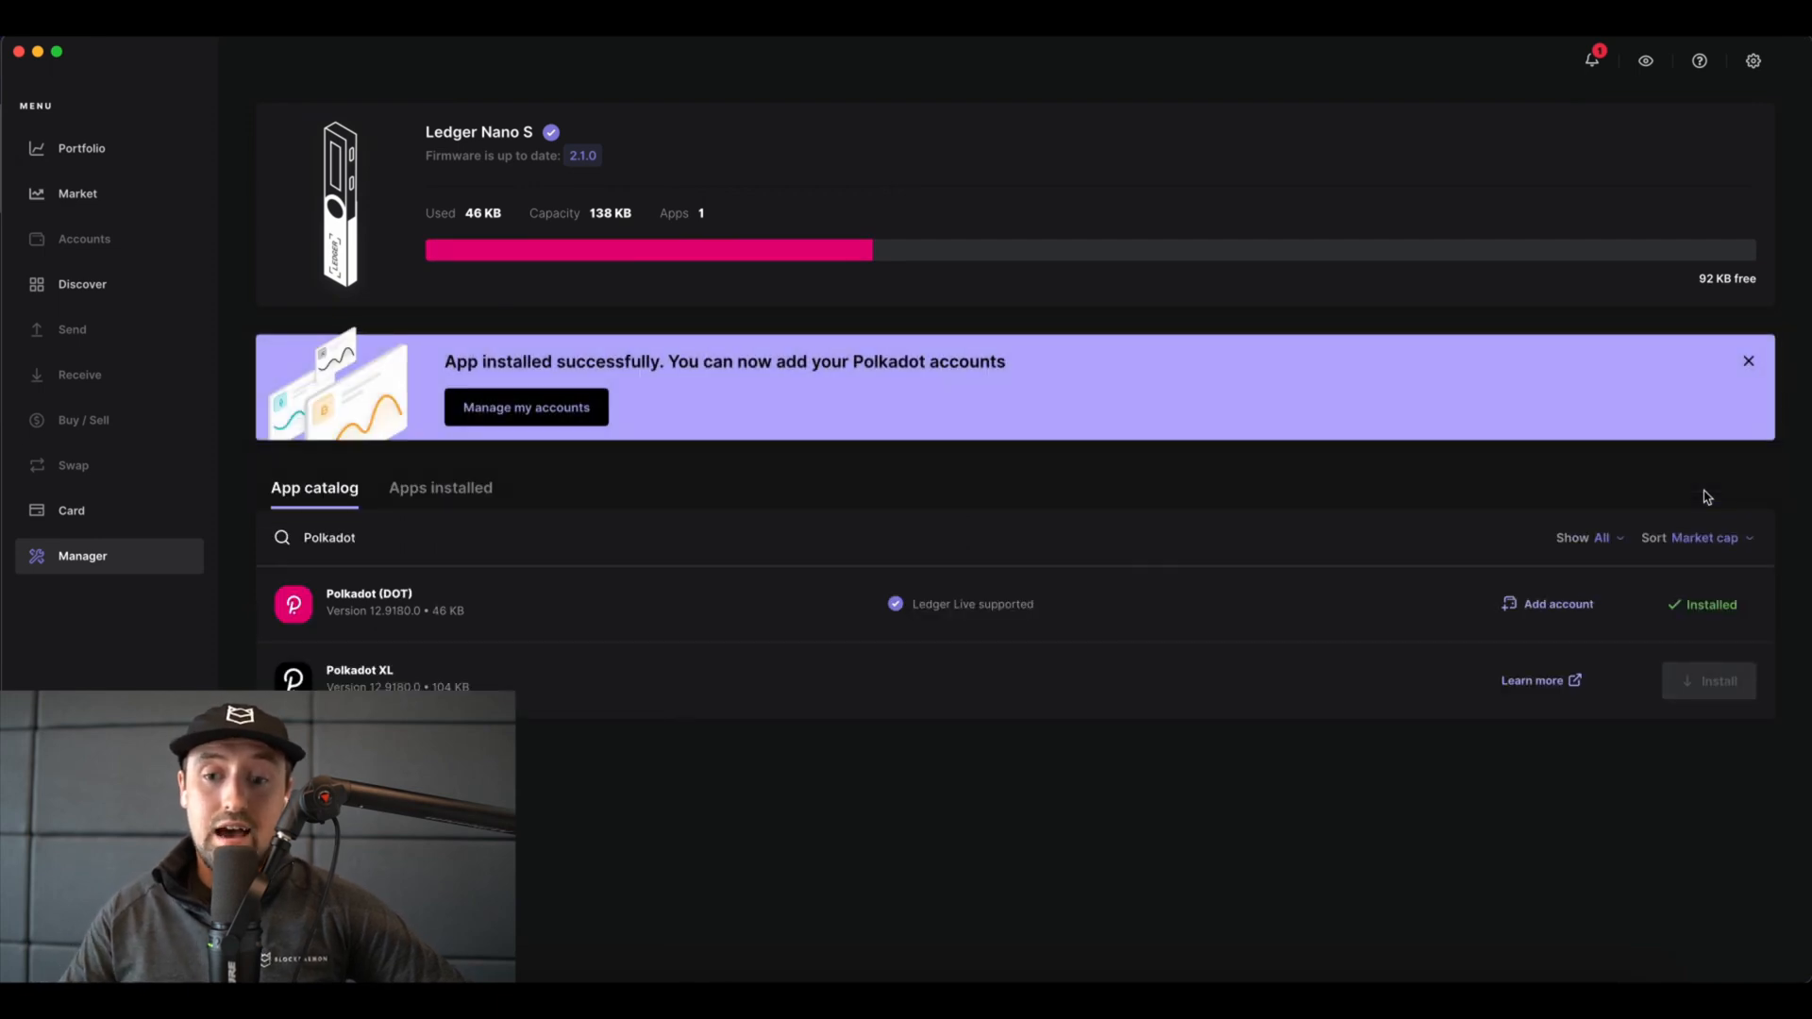
{"action": "mouse_move", "coordinate": [1556, 604]}
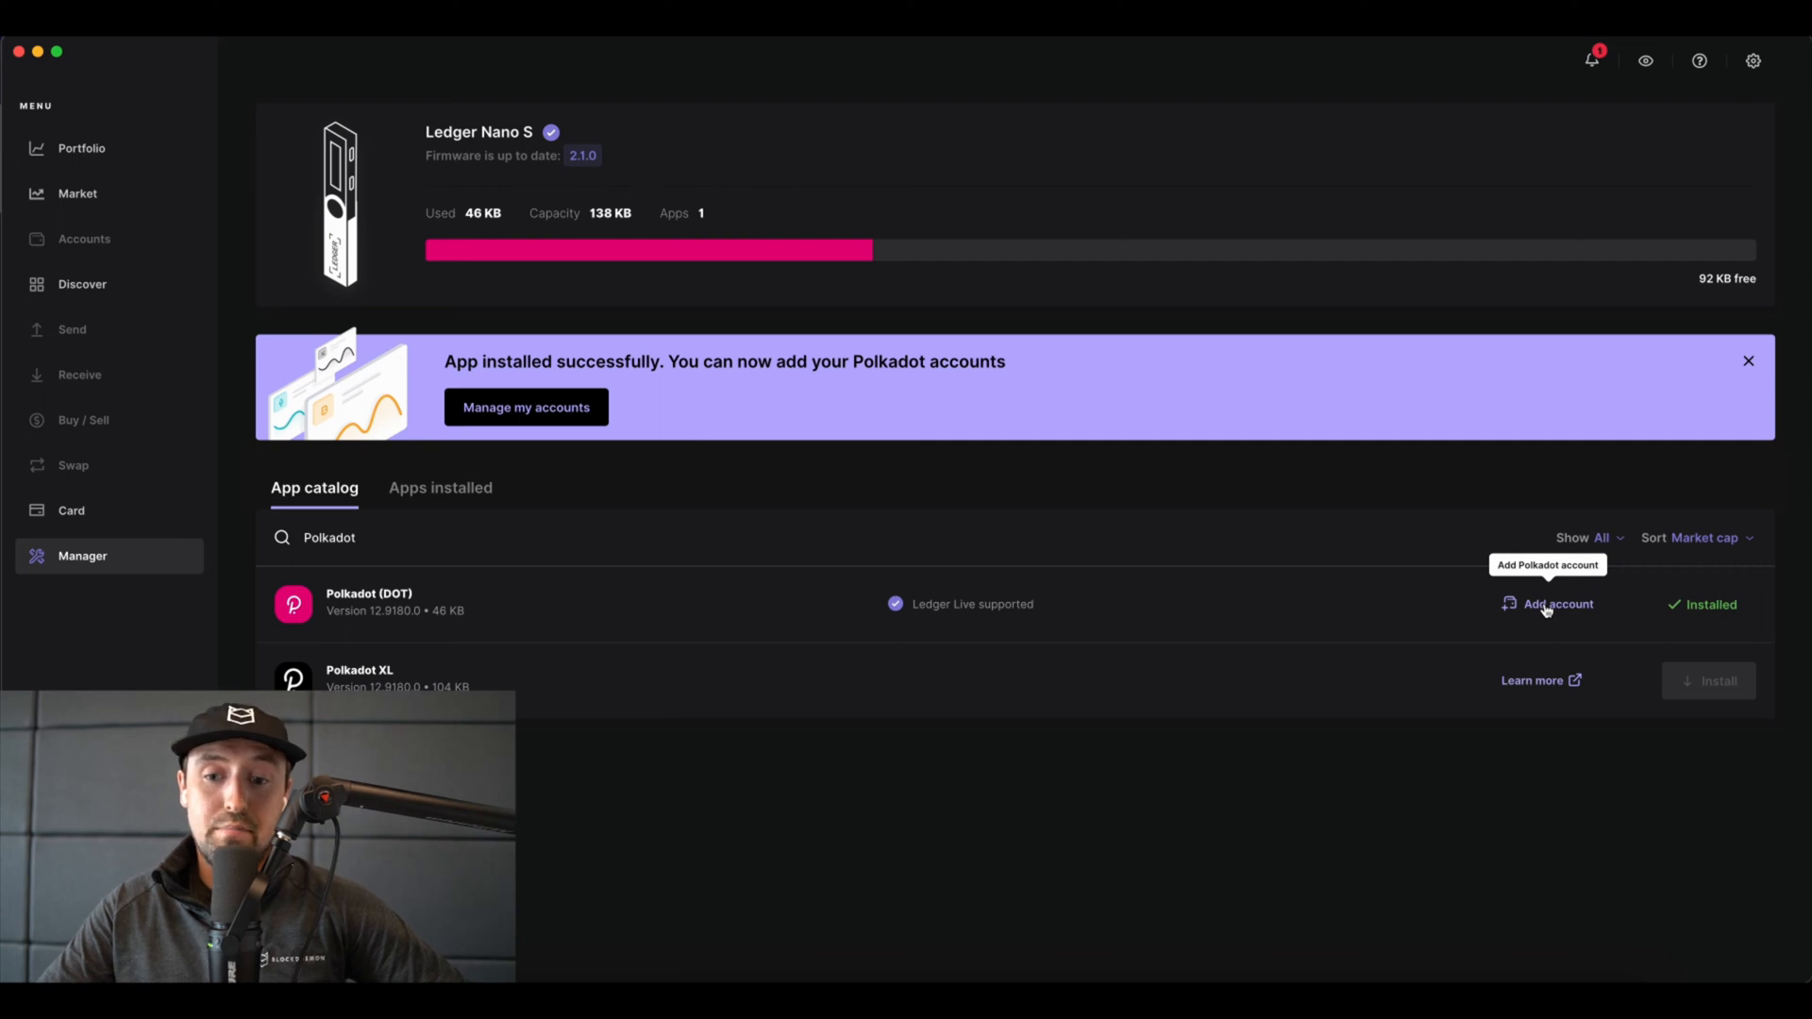
Add the Polkadot 1 account for Polkadot (DOT) and return to the portfolio
{"action": "left_click", "coordinate": [1555, 603]}
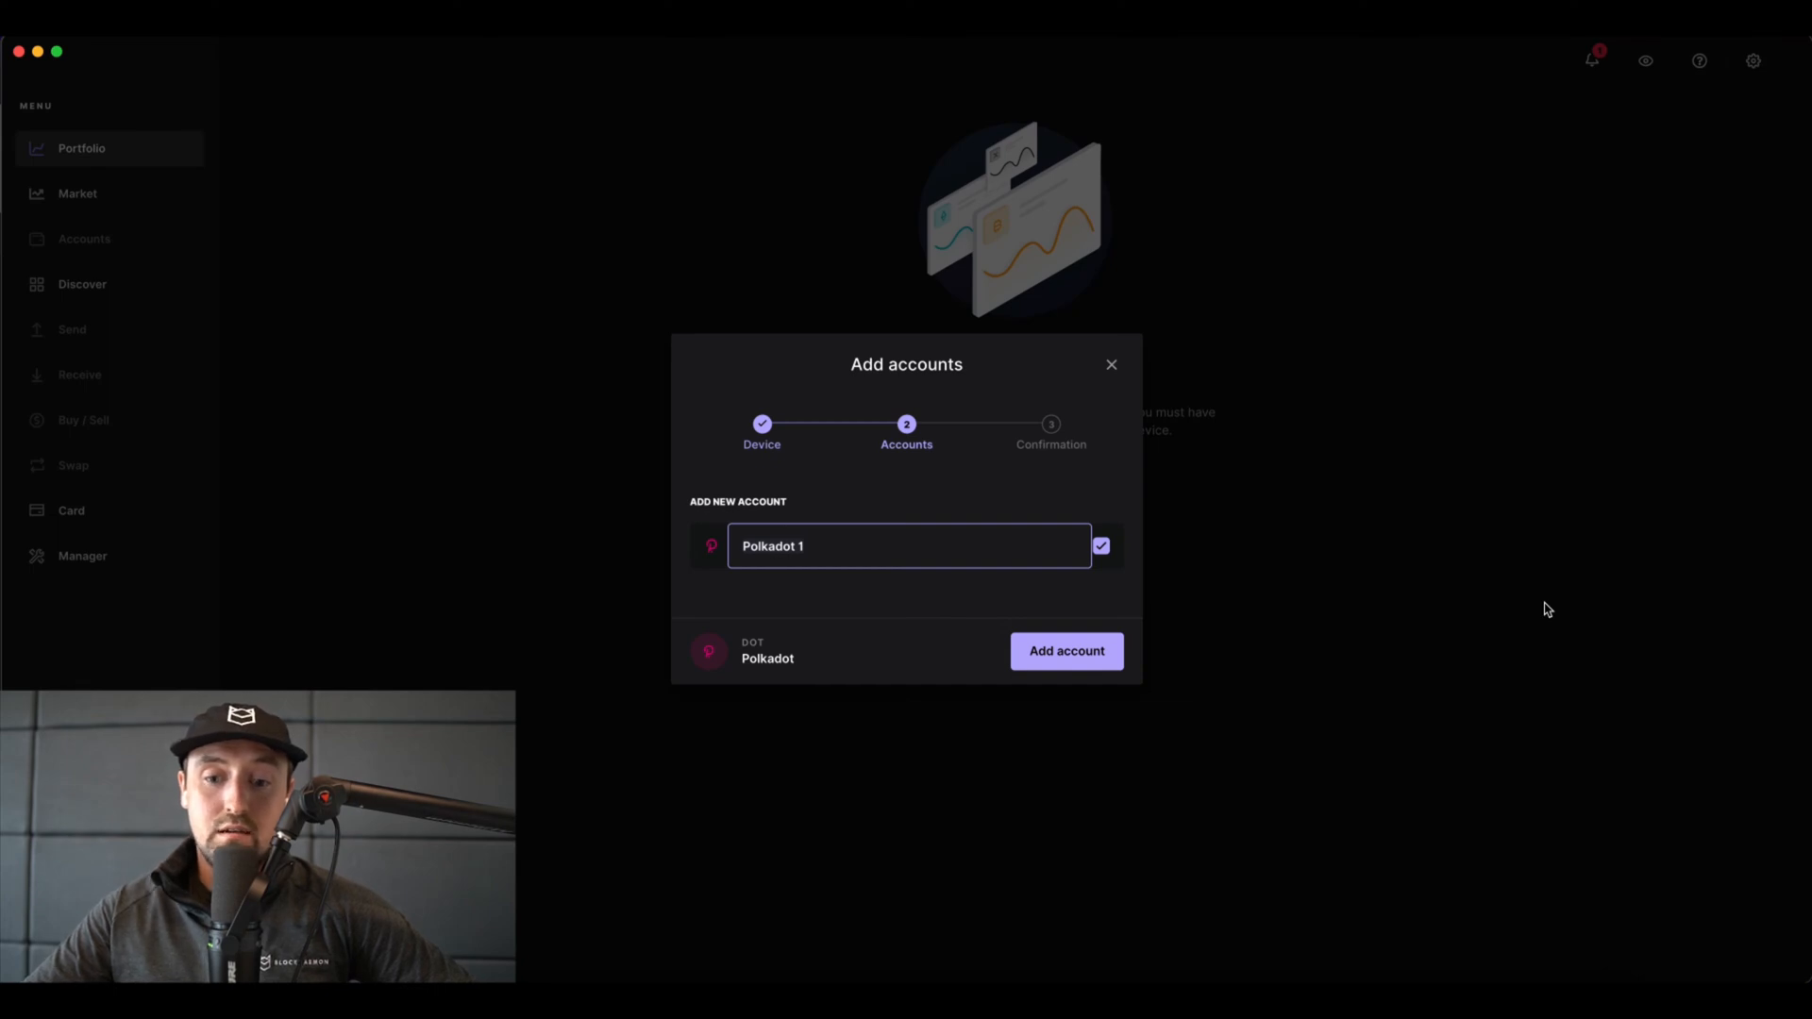
{"action": "left_click", "coordinate": [1064, 650]}
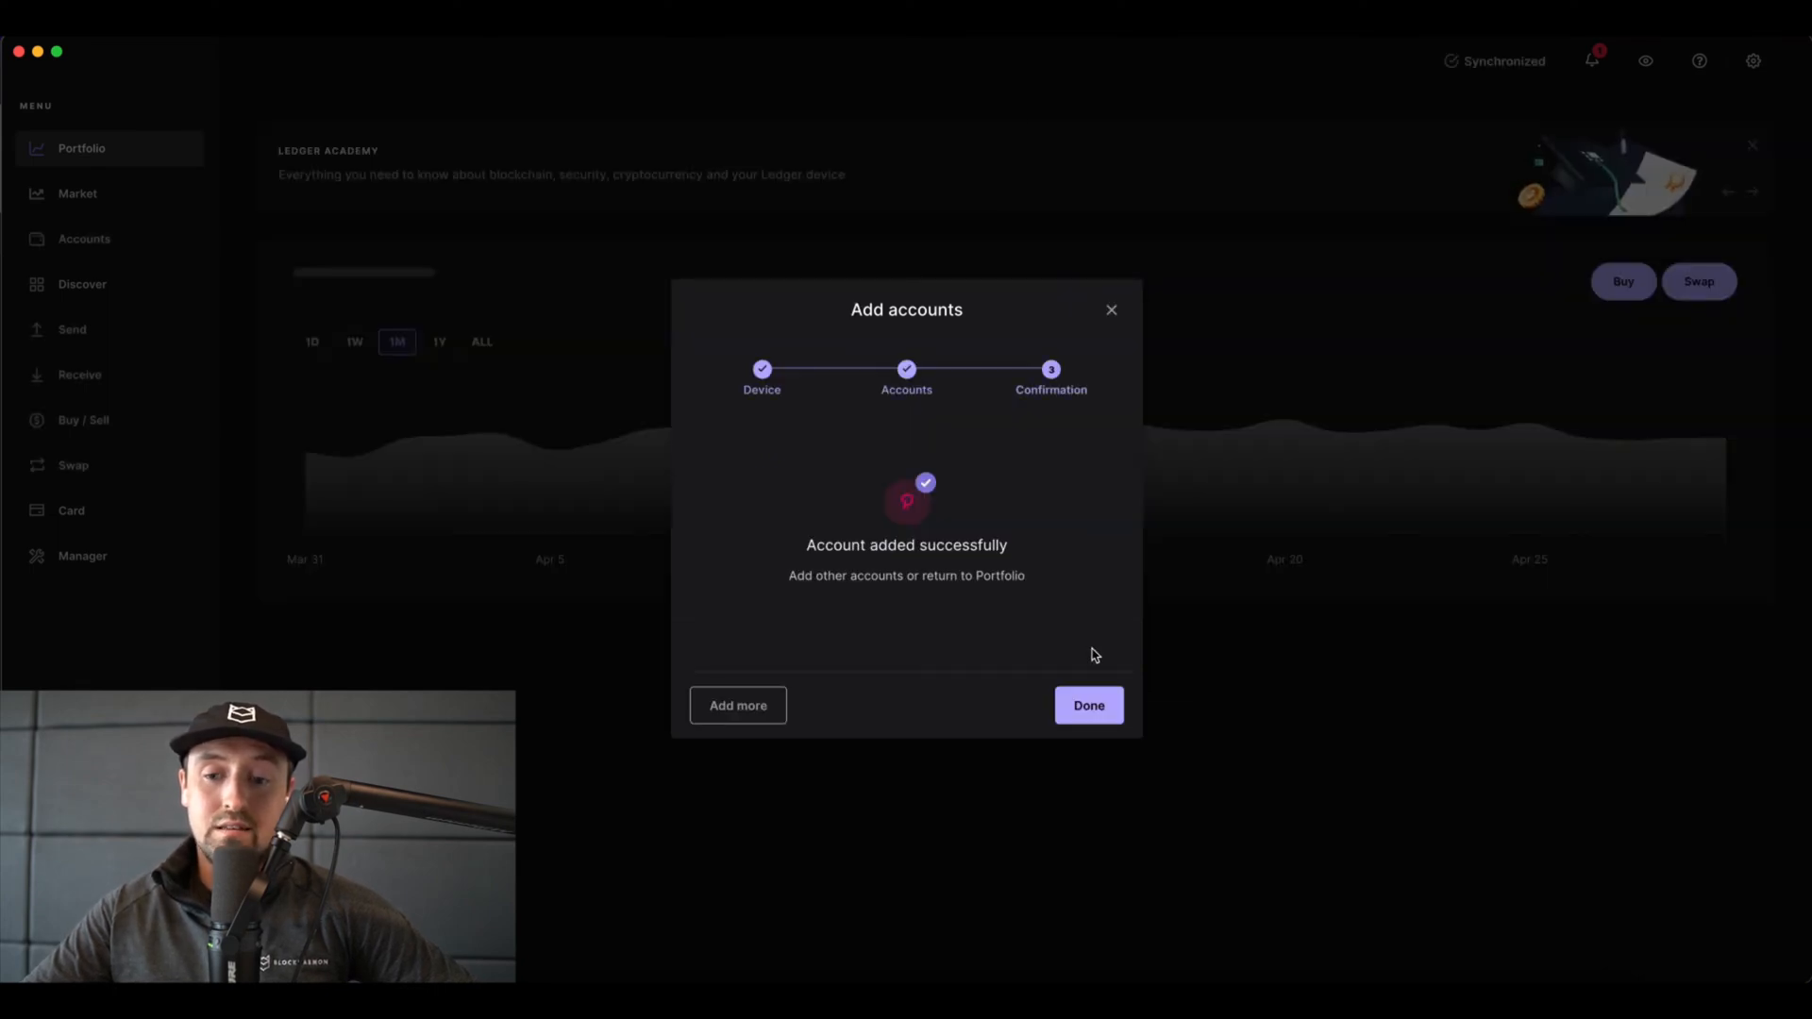
{"action": "mouse_move", "coordinate": [1087, 706]}
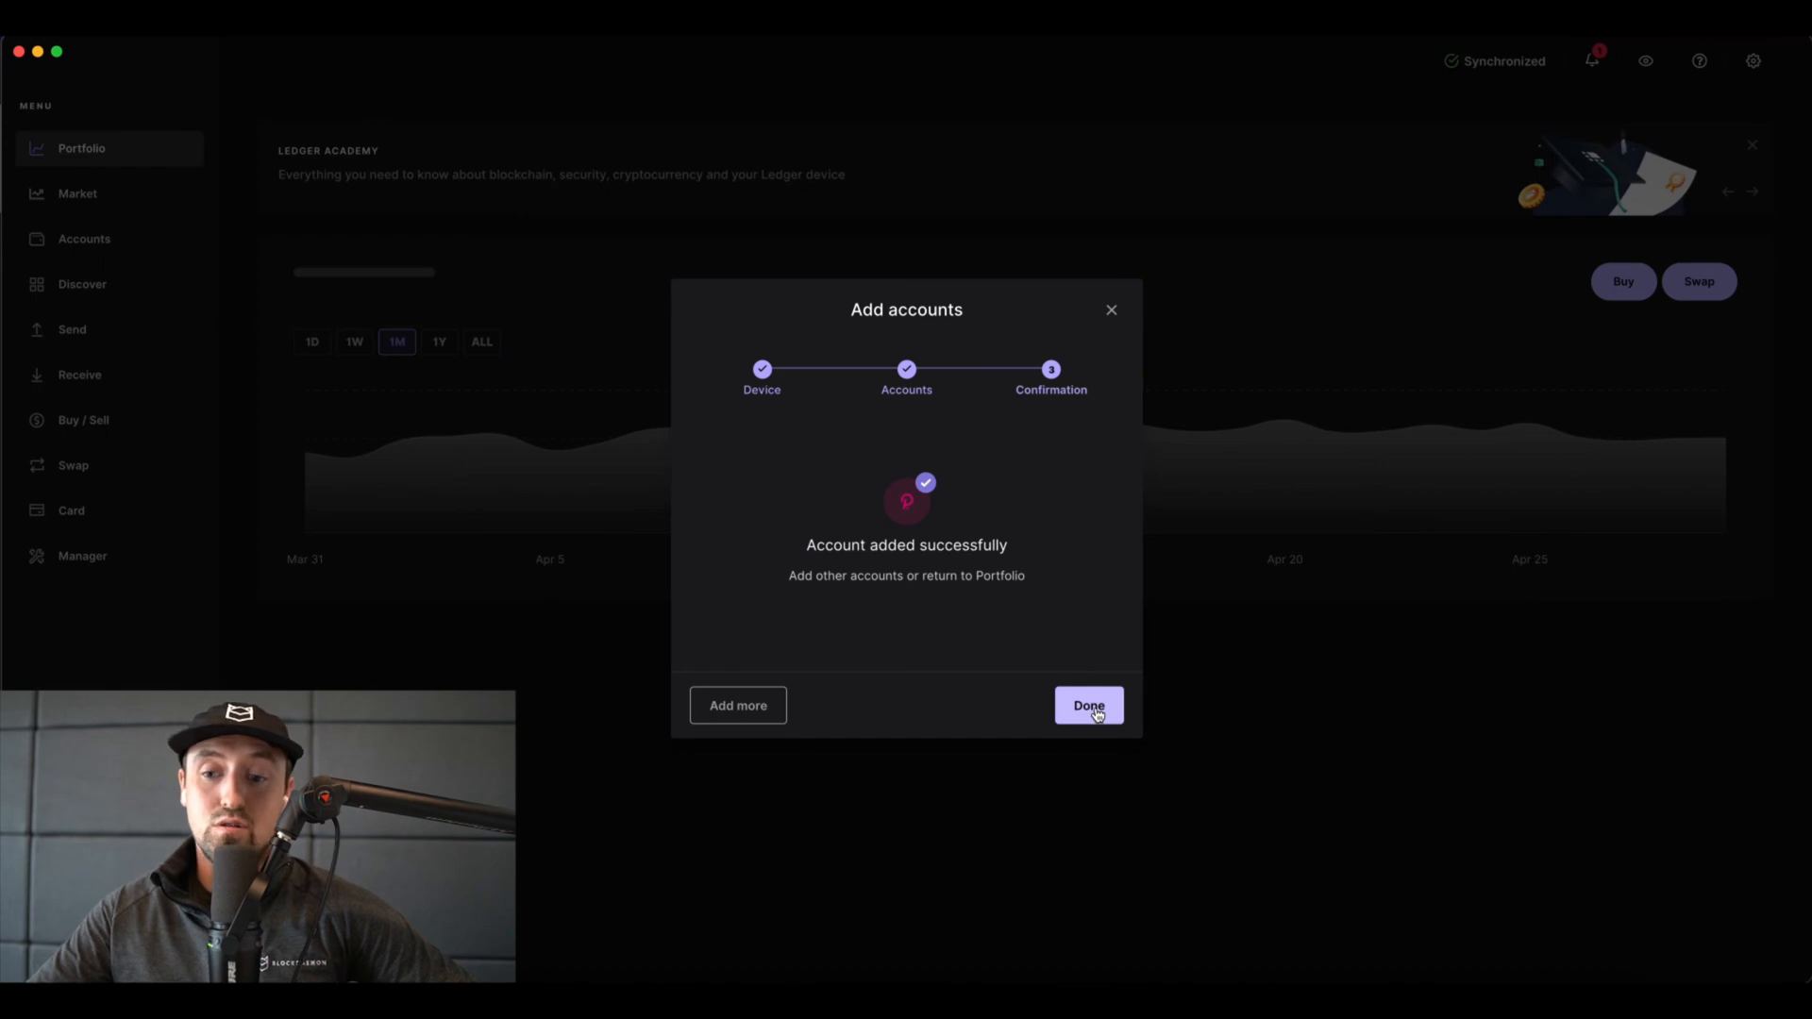
{"action": "left_click", "coordinate": [1087, 705]}
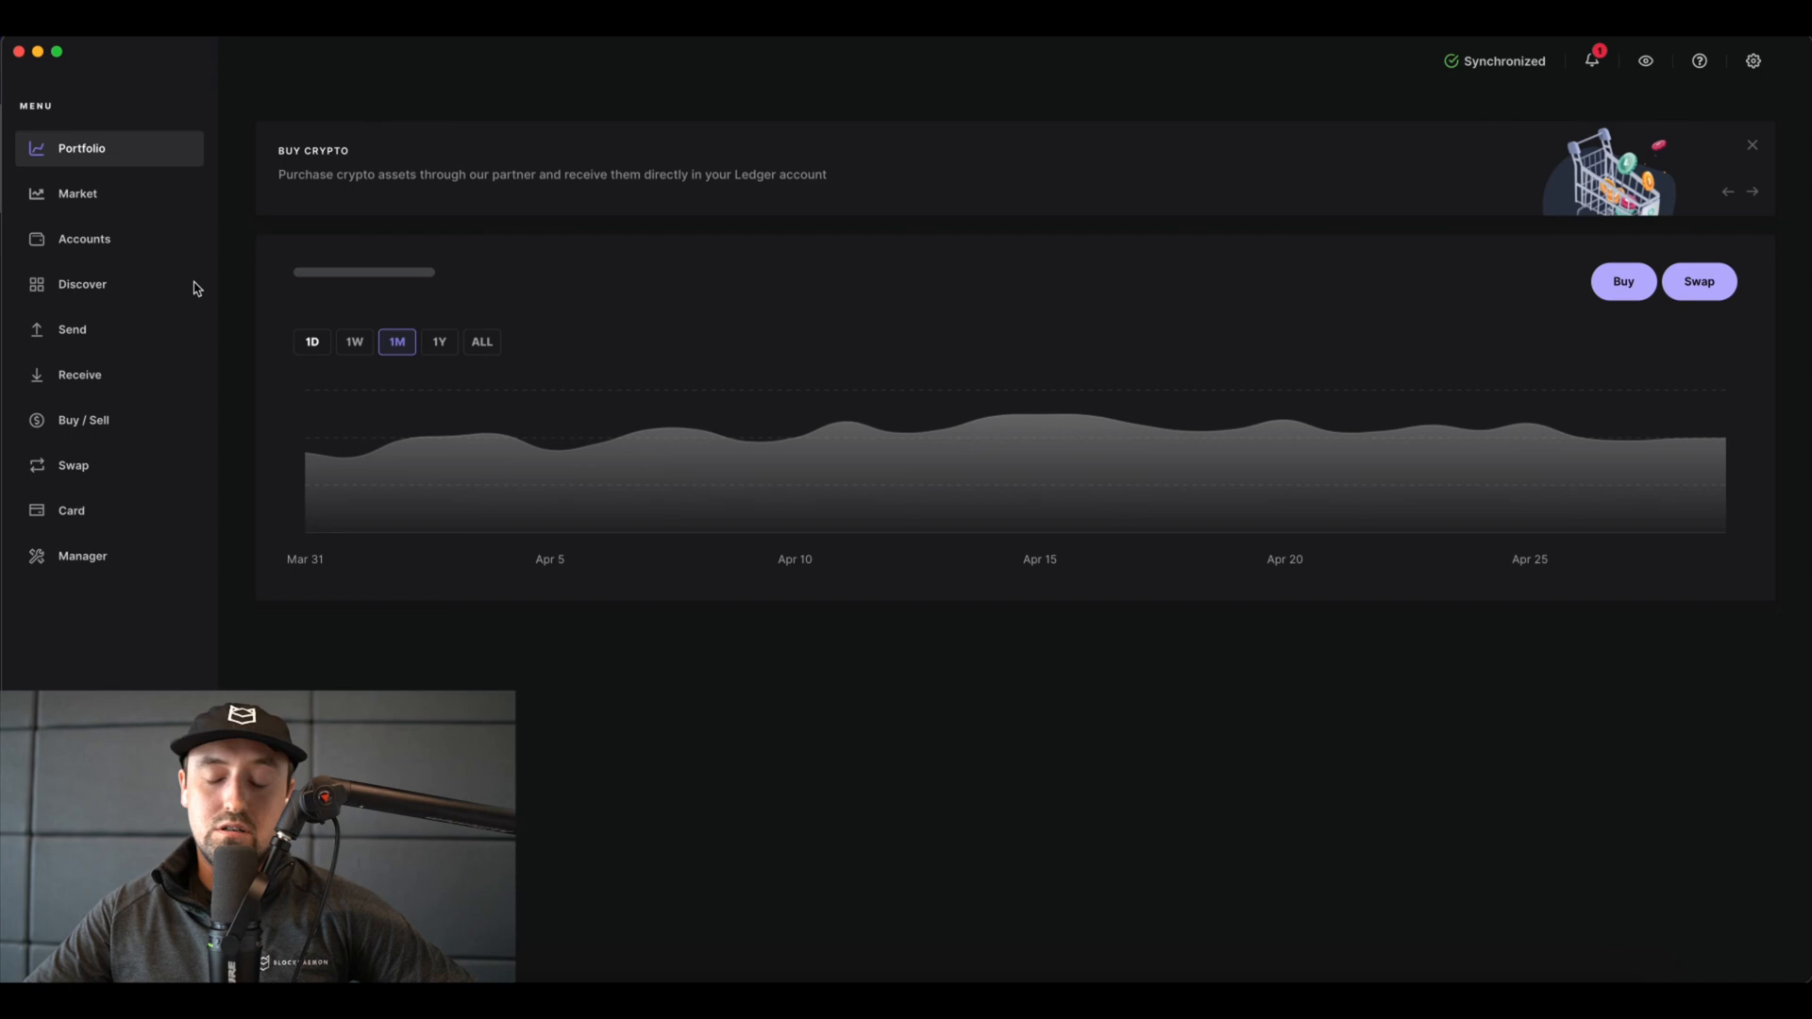
Open Polkadot 1, look at Buy options for 'pol', then return to Accounts
{"action": "left_click", "coordinate": [83, 238]}
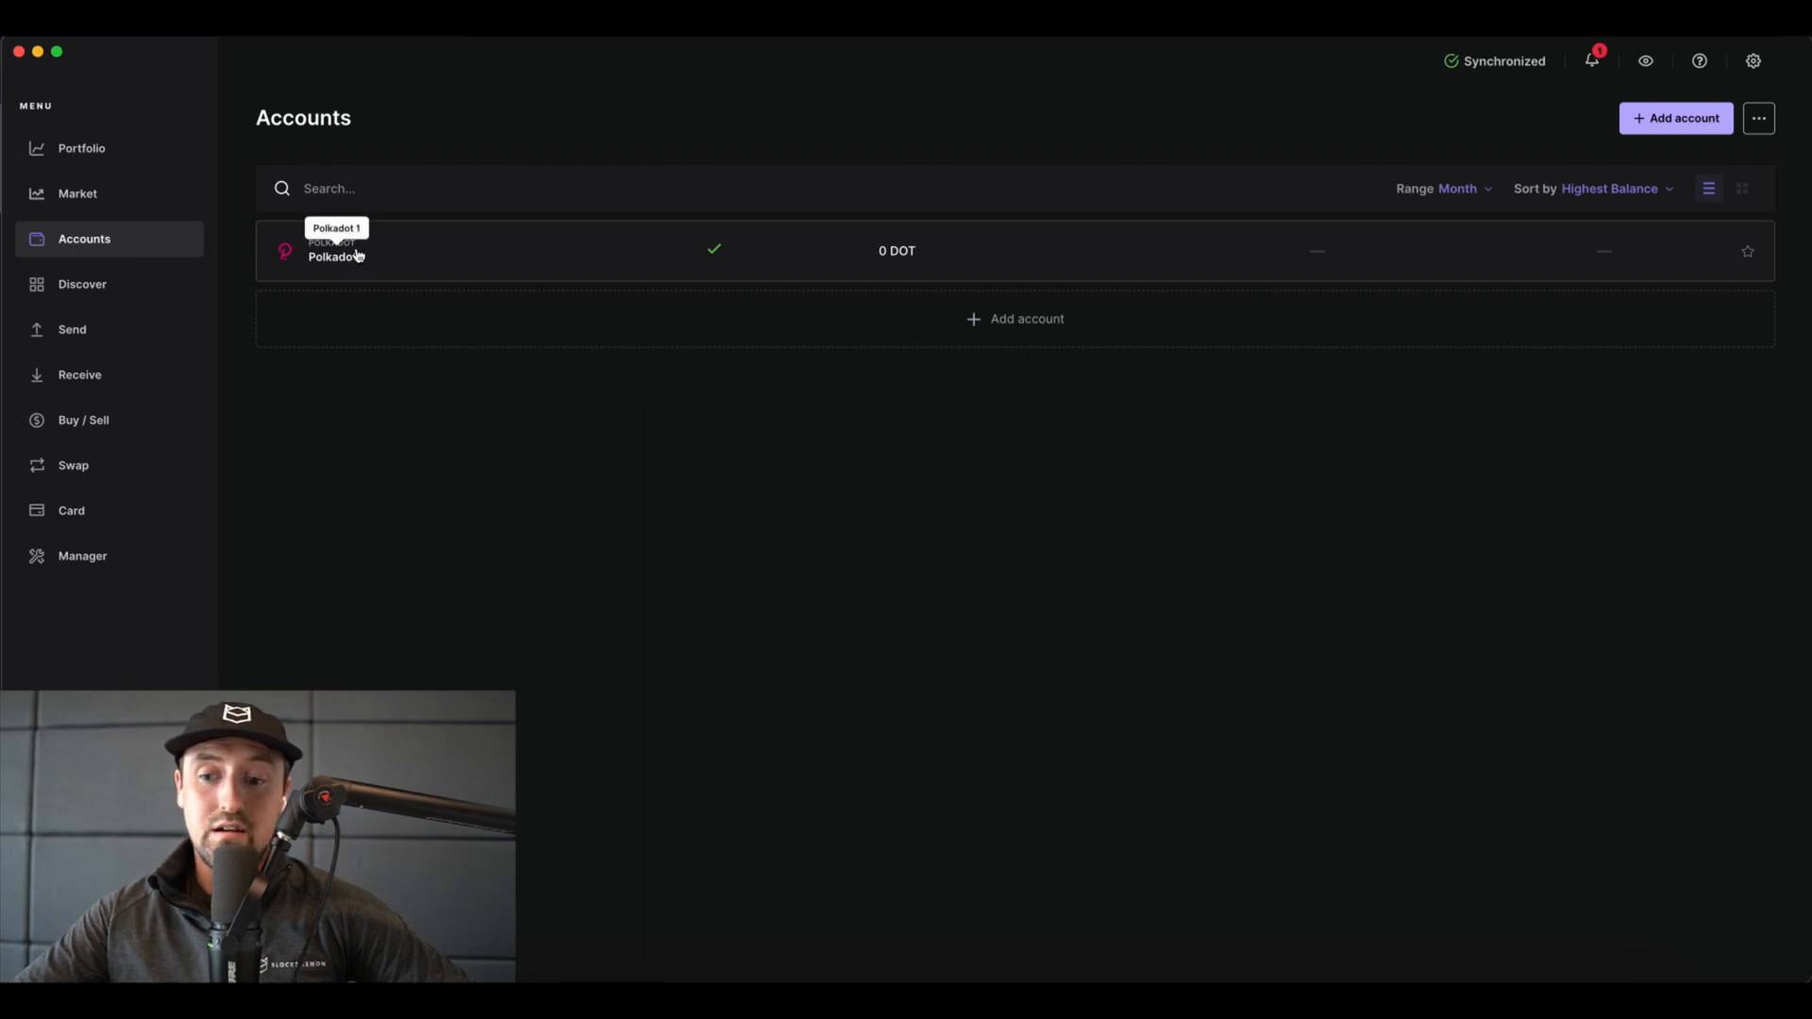
{"action": "left_click", "coordinate": [335, 251]}
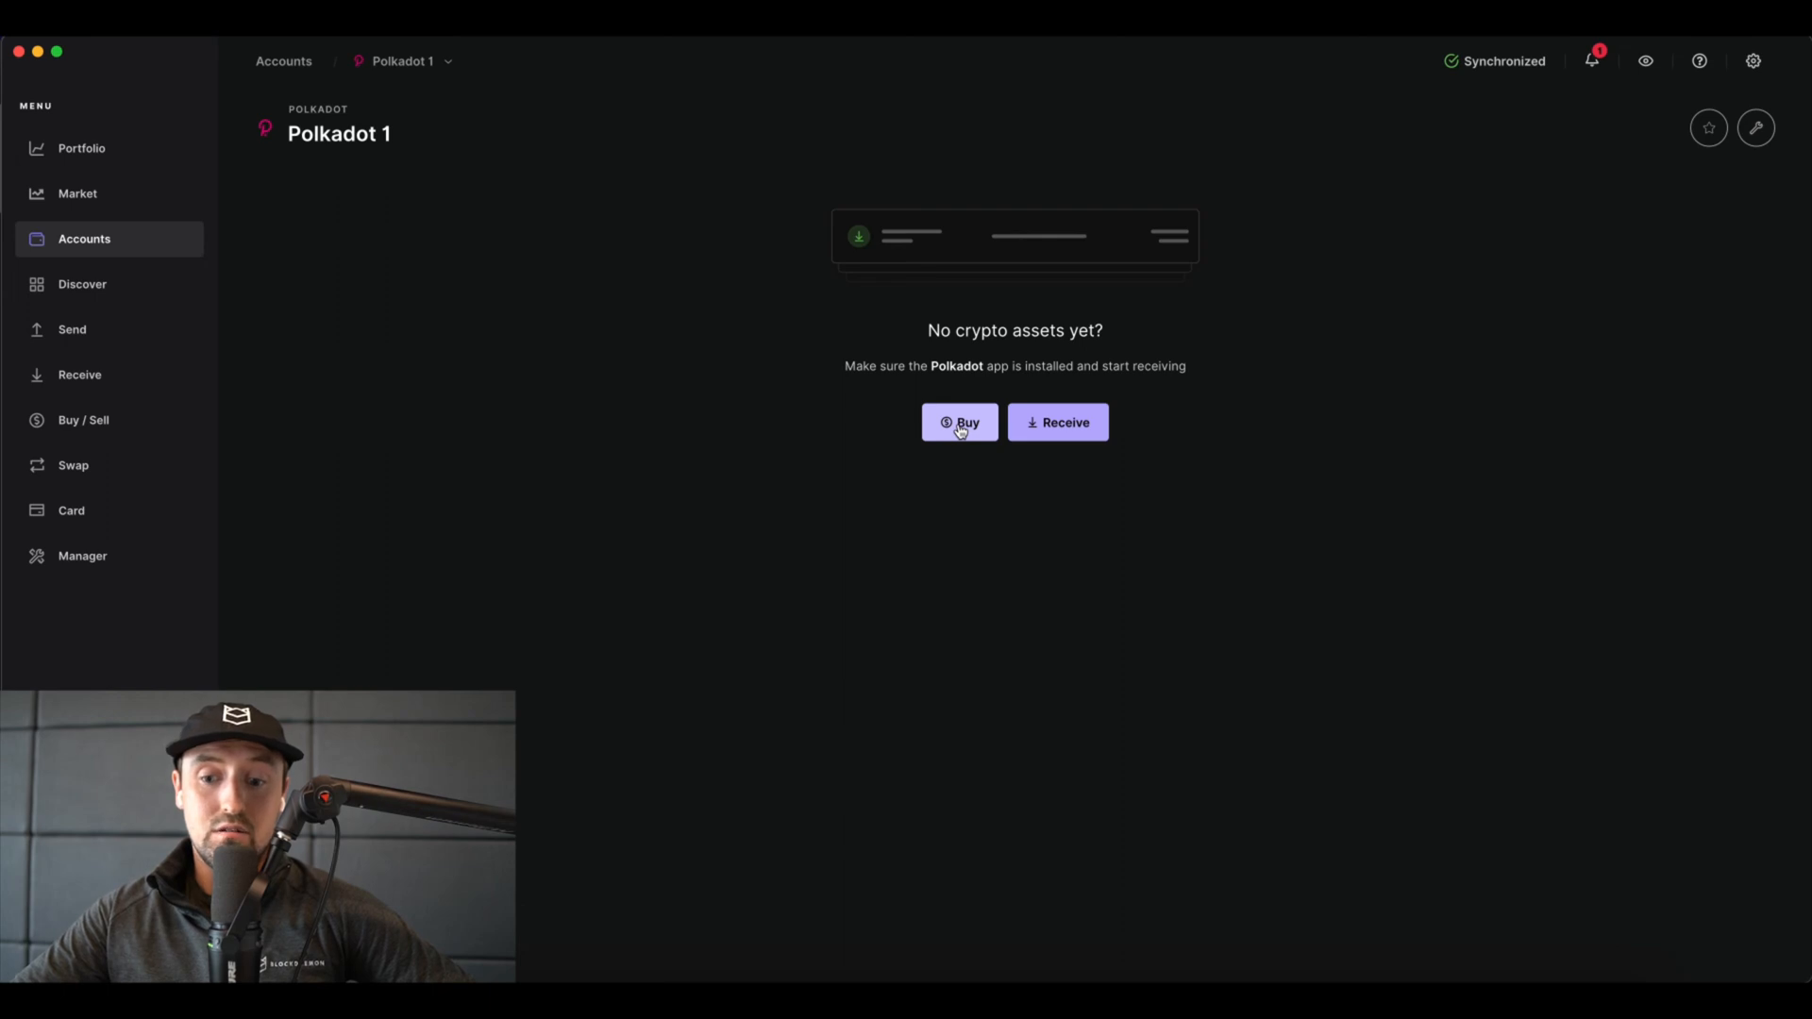
{"action": "left_click", "coordinate": [959, 422]}
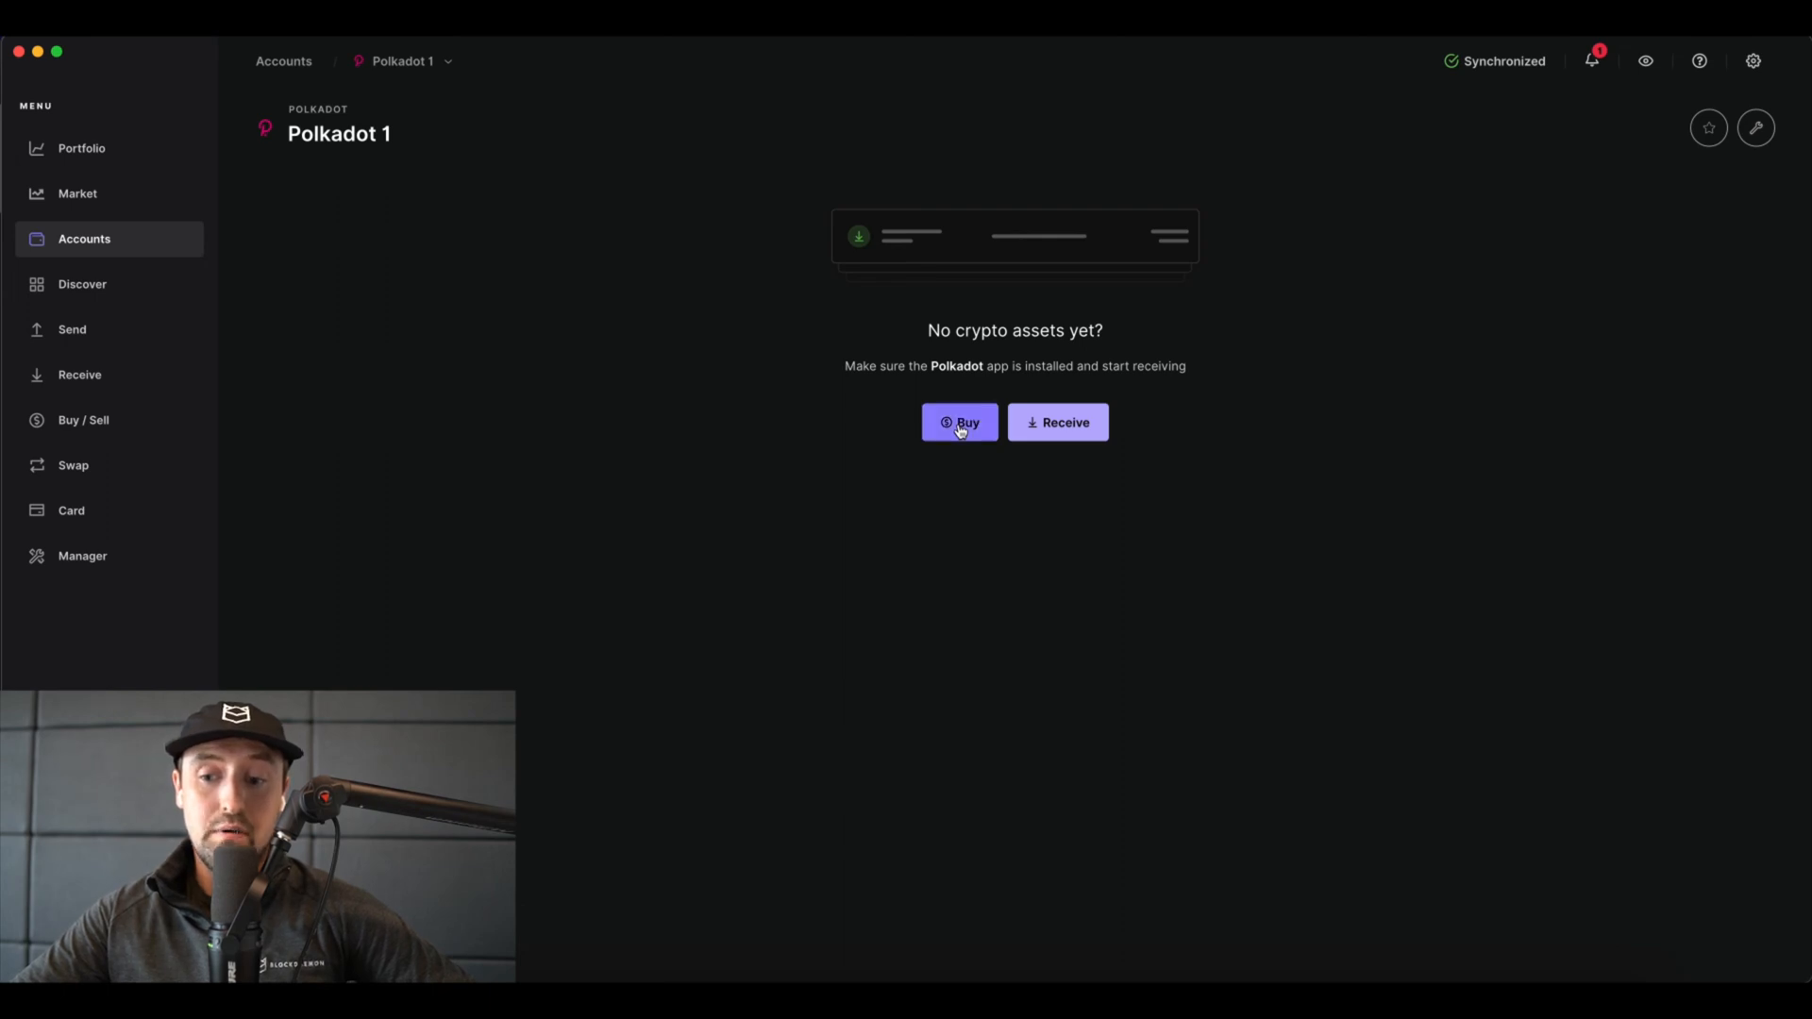
{"action": "left_click", "coordinate": [957, 421]}
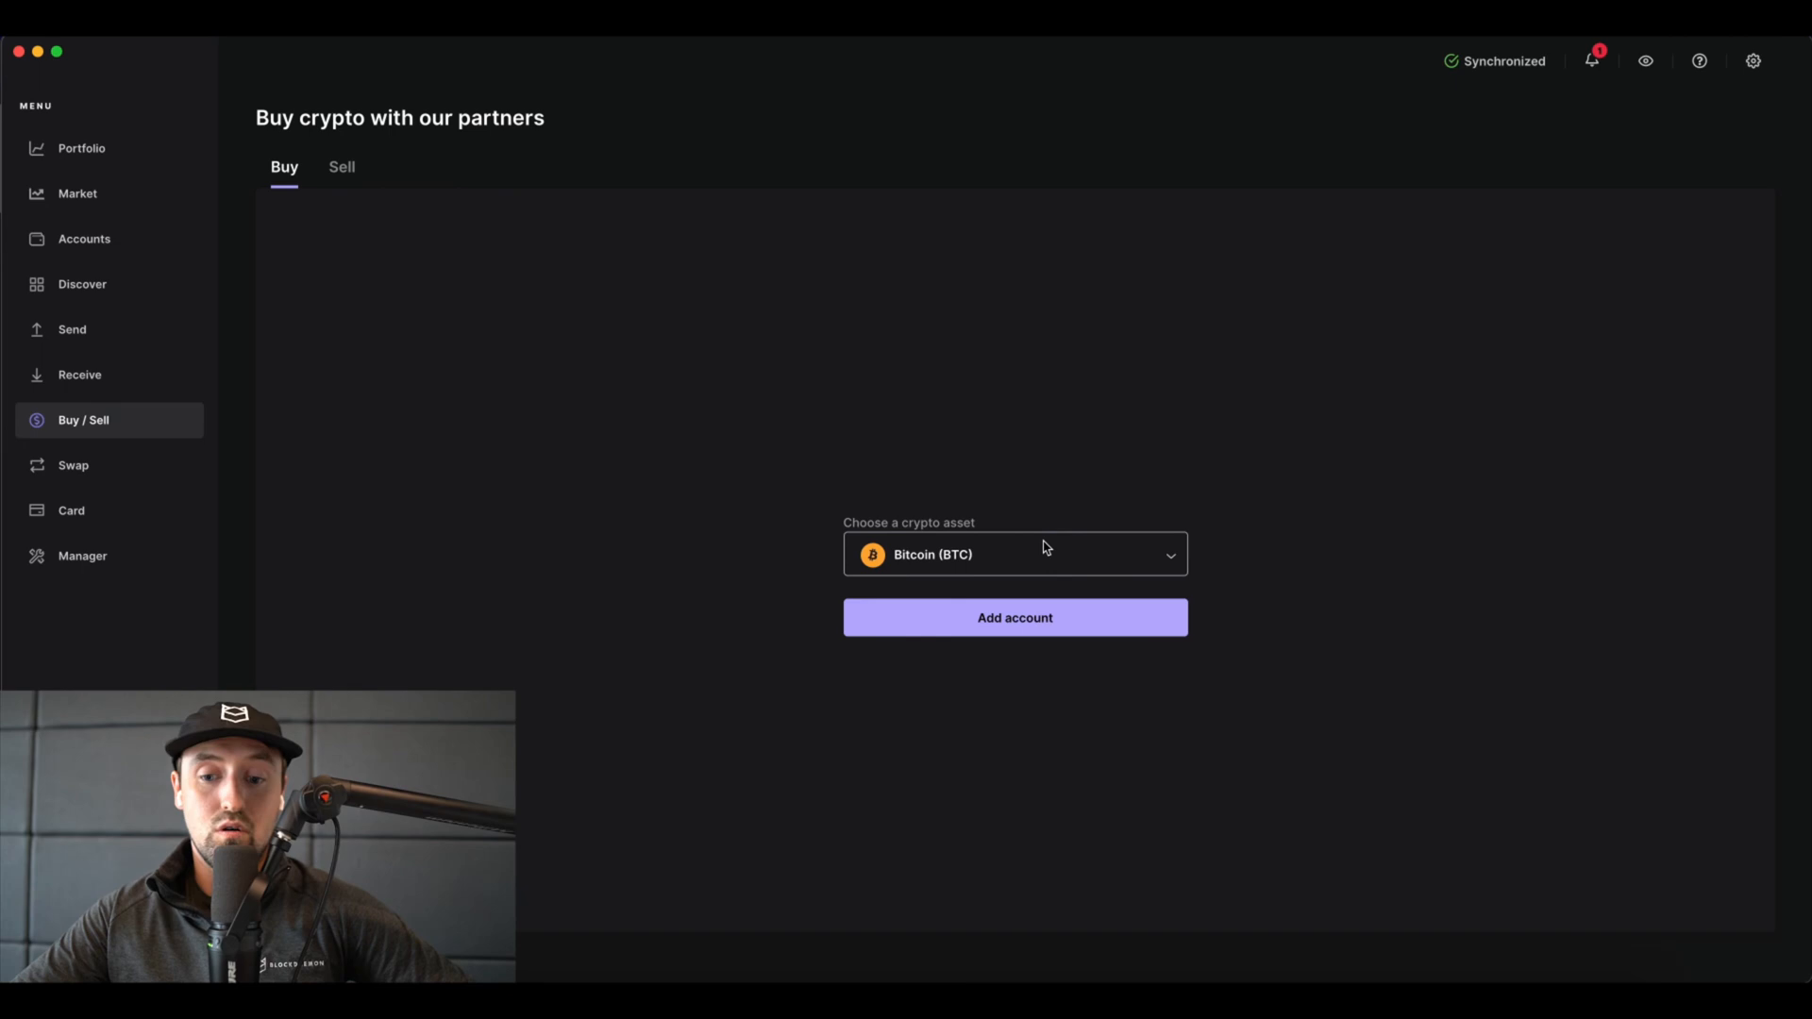
{"action": "type", "text": "pol"}
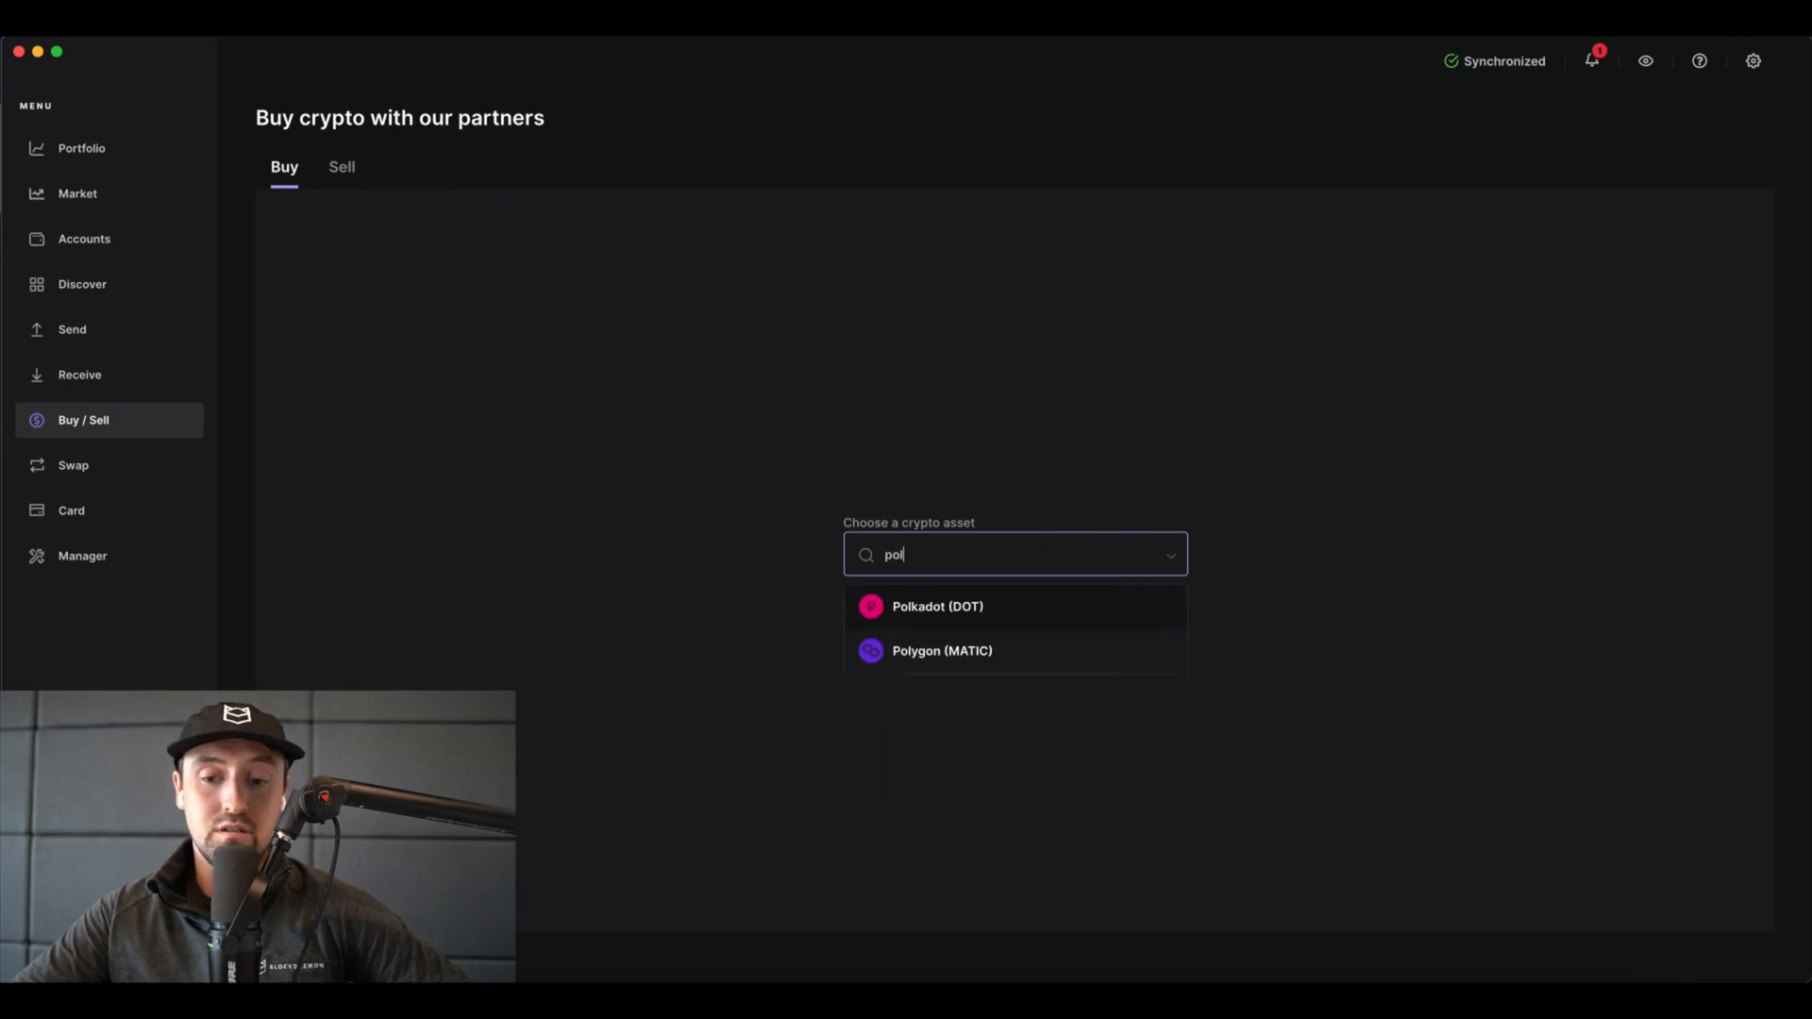
{"action": "left_click", "coordinate": [936, 607]}
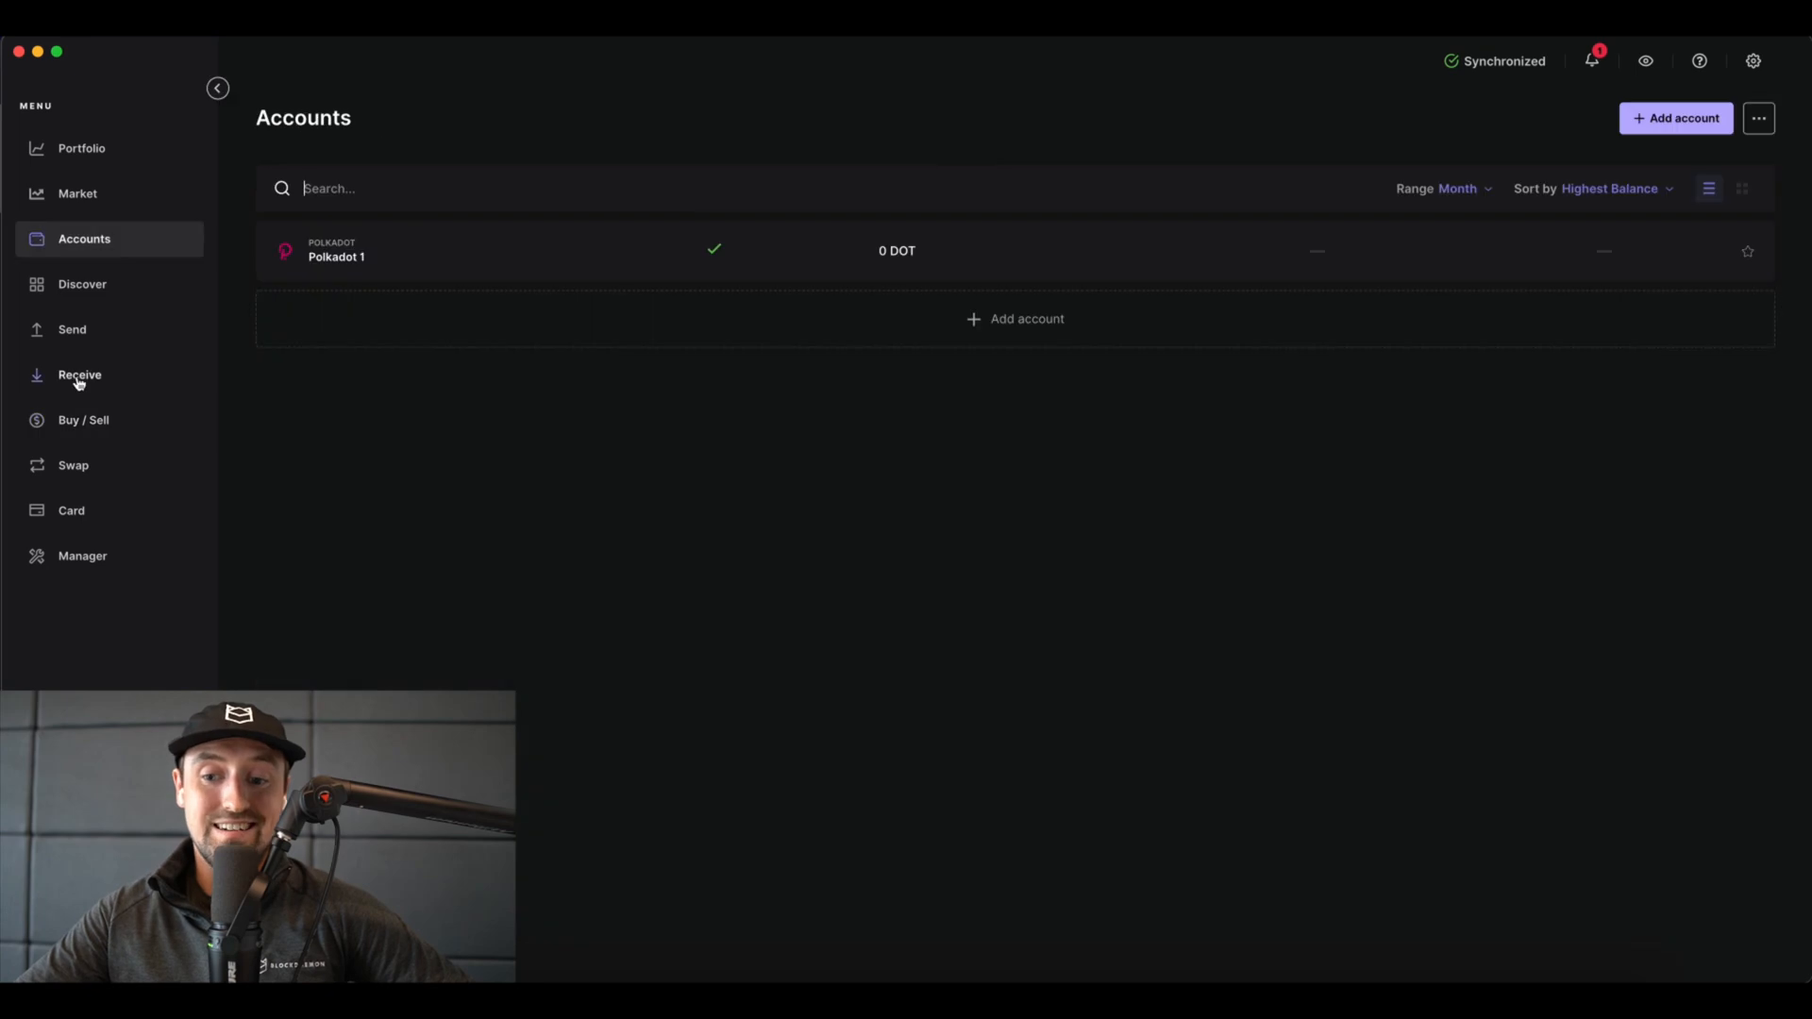
Receive funds into Polkadot 1 and finish sharing its verified address
{"action": "left_click", "coordinate": [78, 375]}
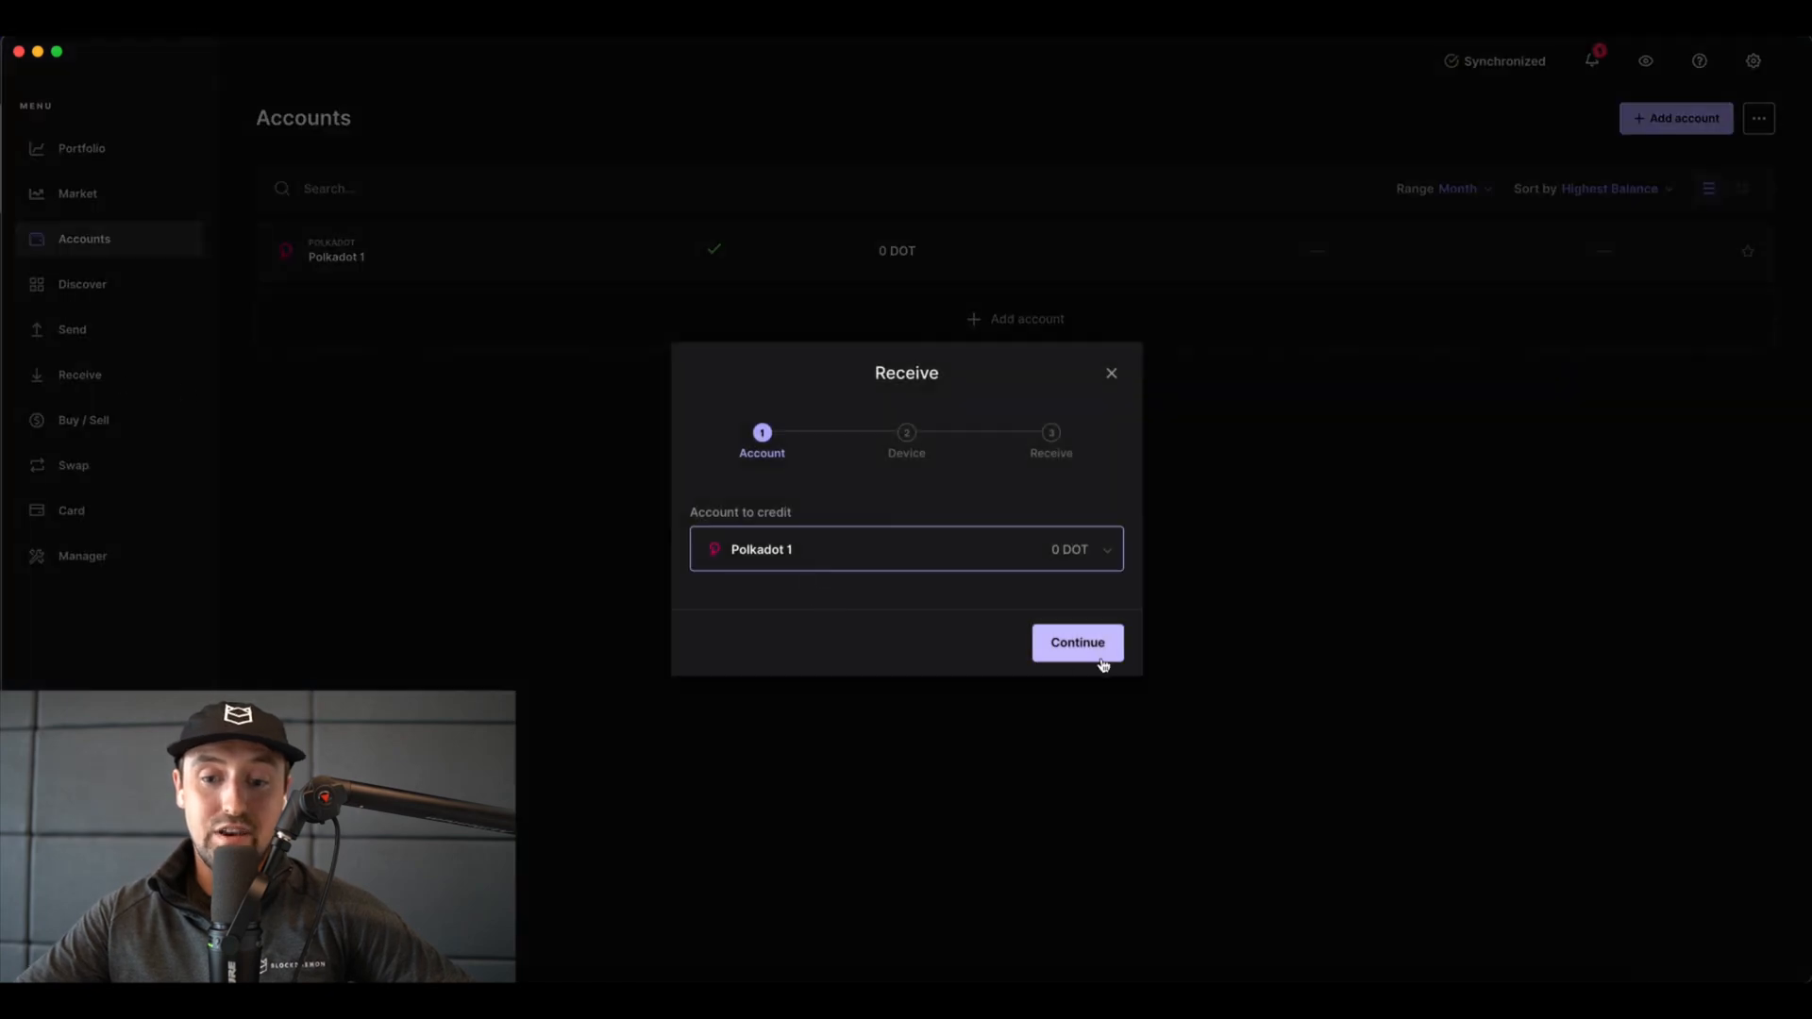
{"action": "left_click", "coordinate": [1075, 642]}
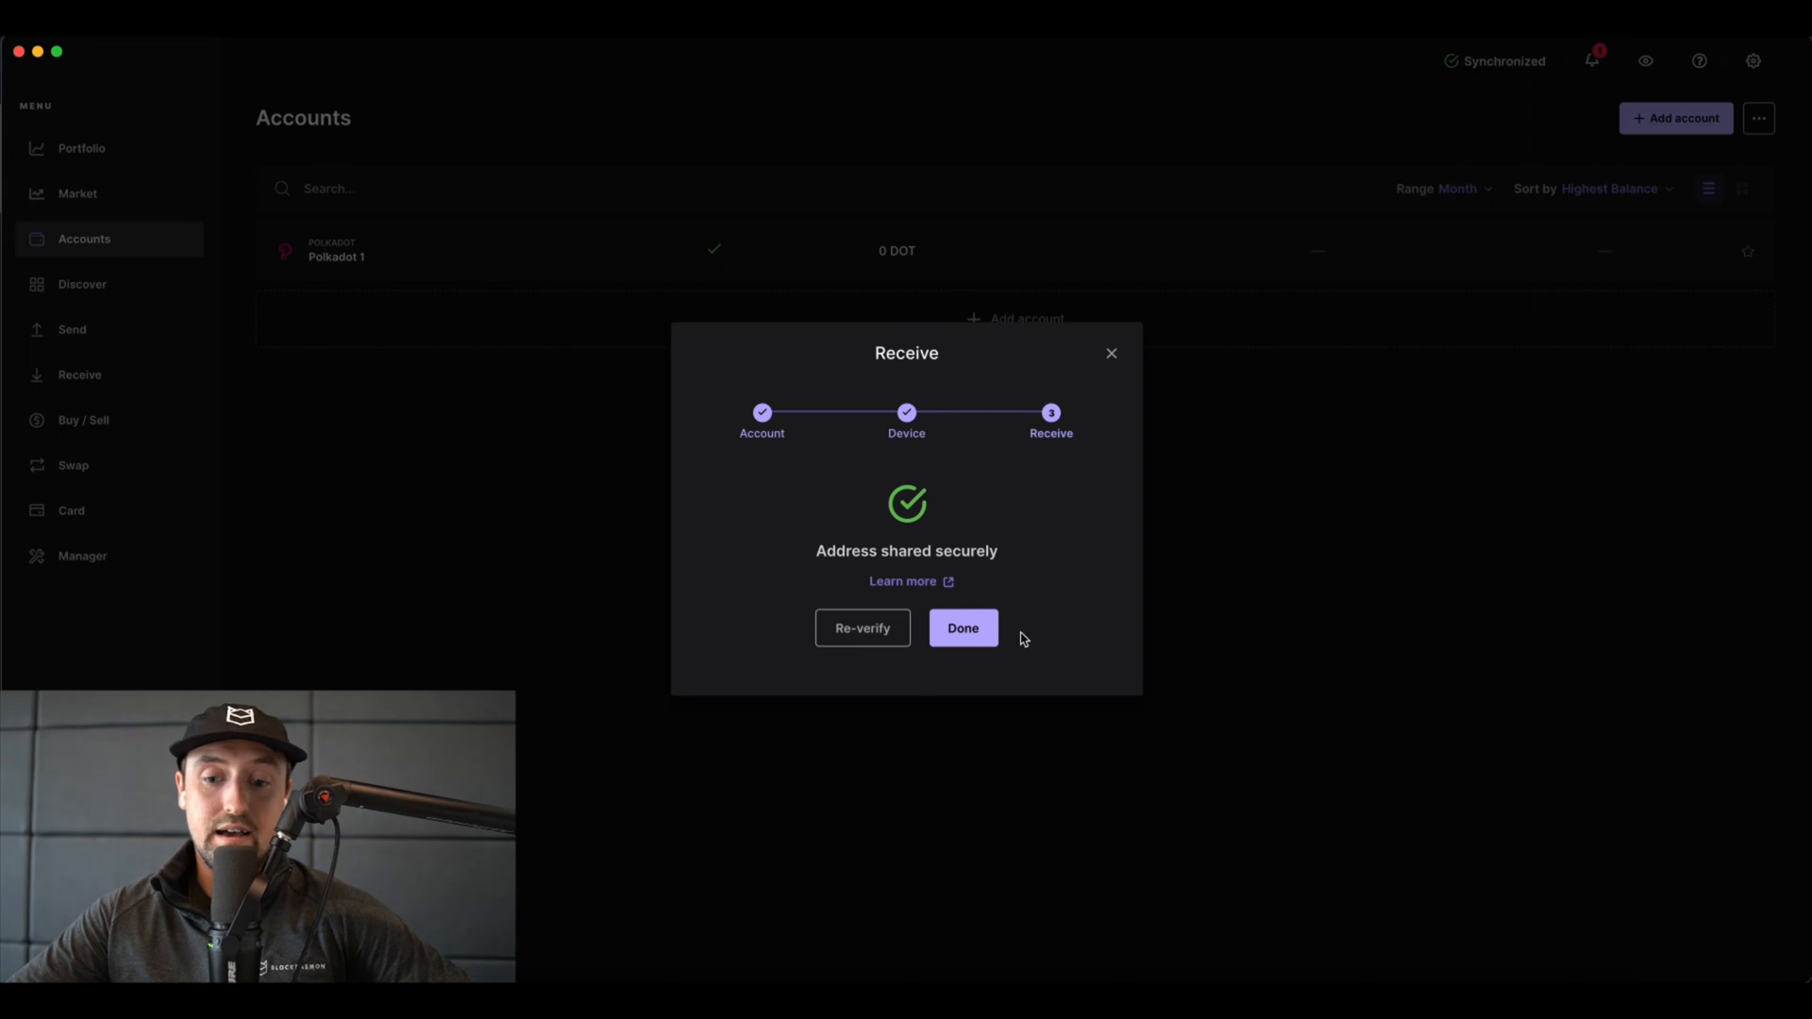
{"action": "left_click", "coordinate": [961, 628]}
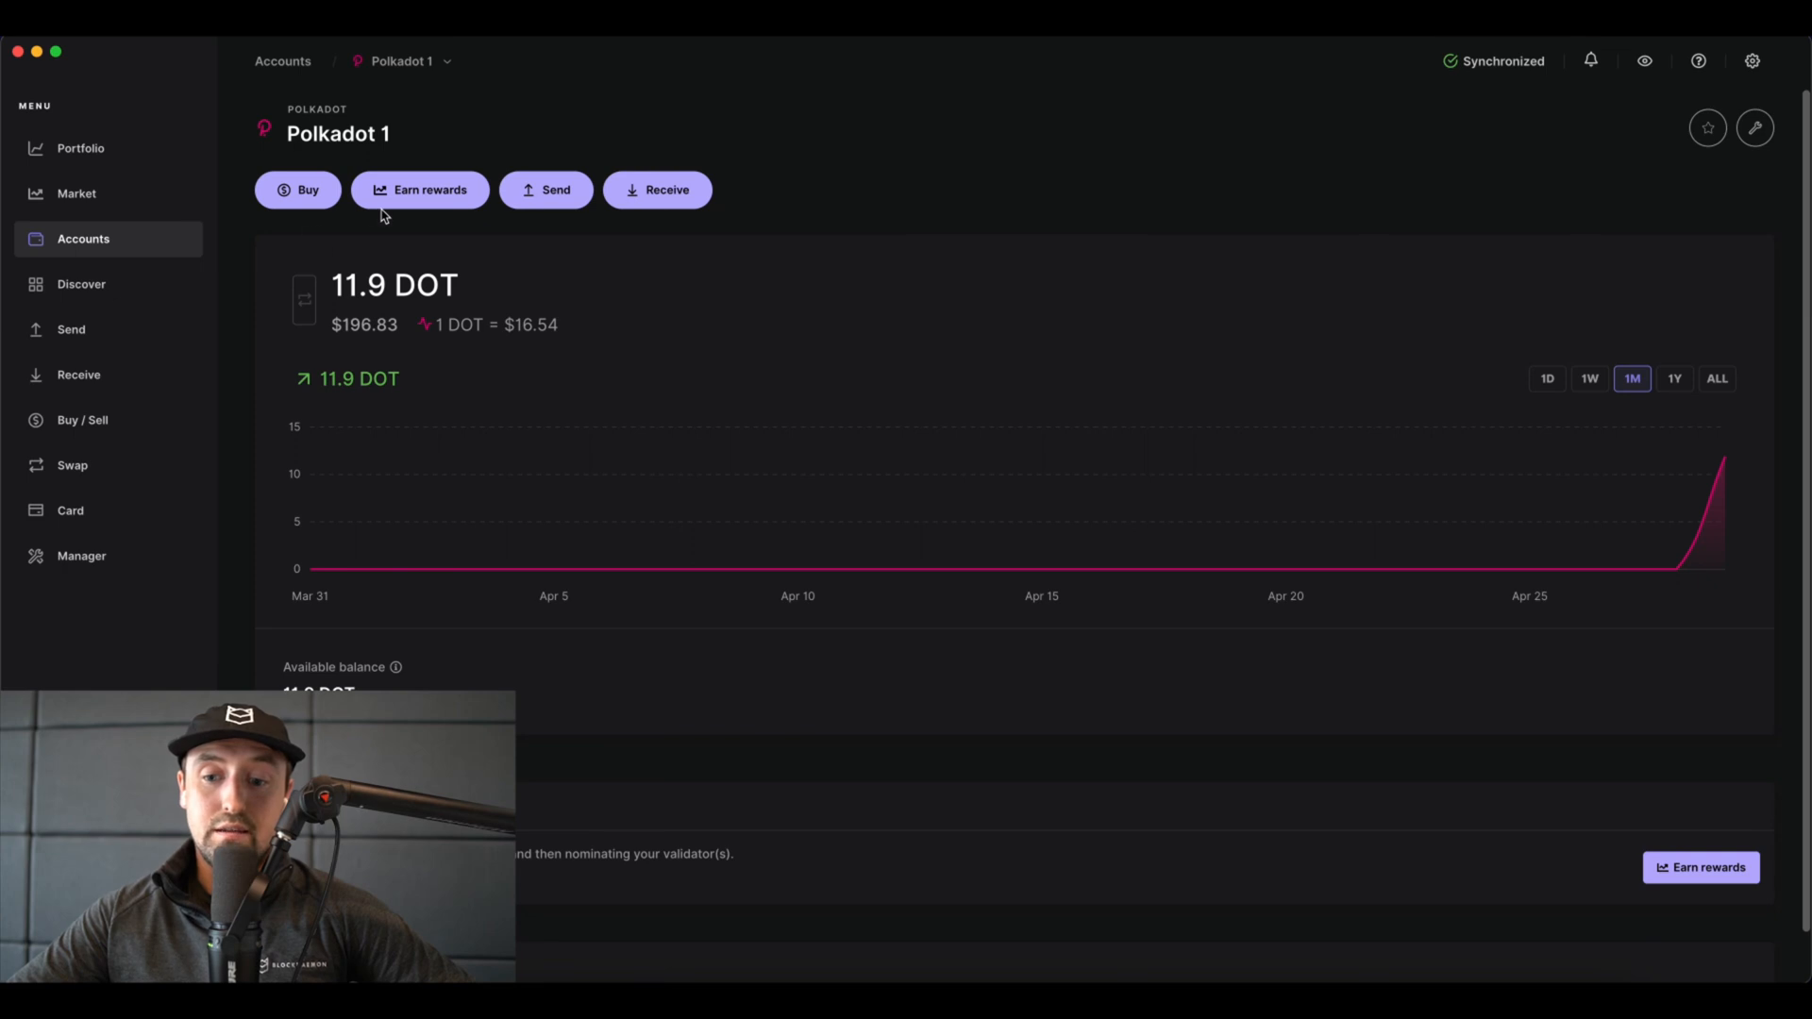
{"action": "mouse_move", "coordinate": [419, 190]}
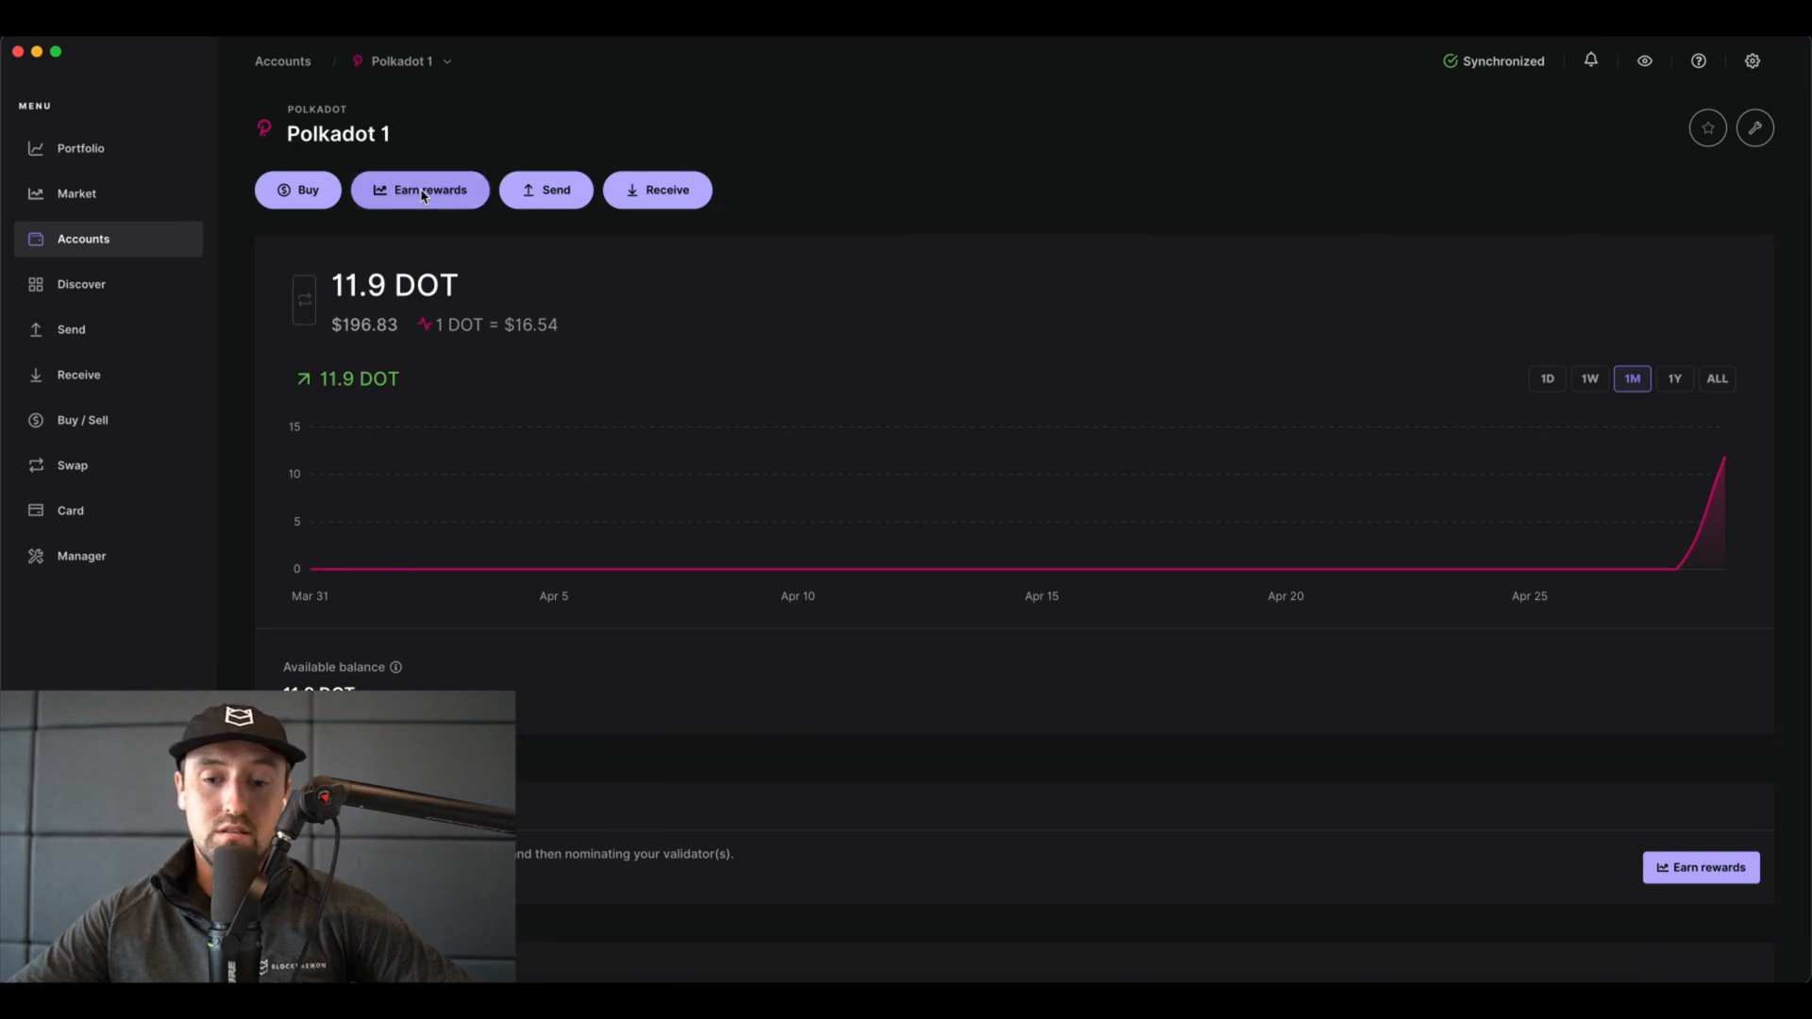
Bond the Max available DOT (about 11.78 DOT) from Polkadot 1 via Earn rewards
{"action": "left_click", "coordinate": [419, 190]}
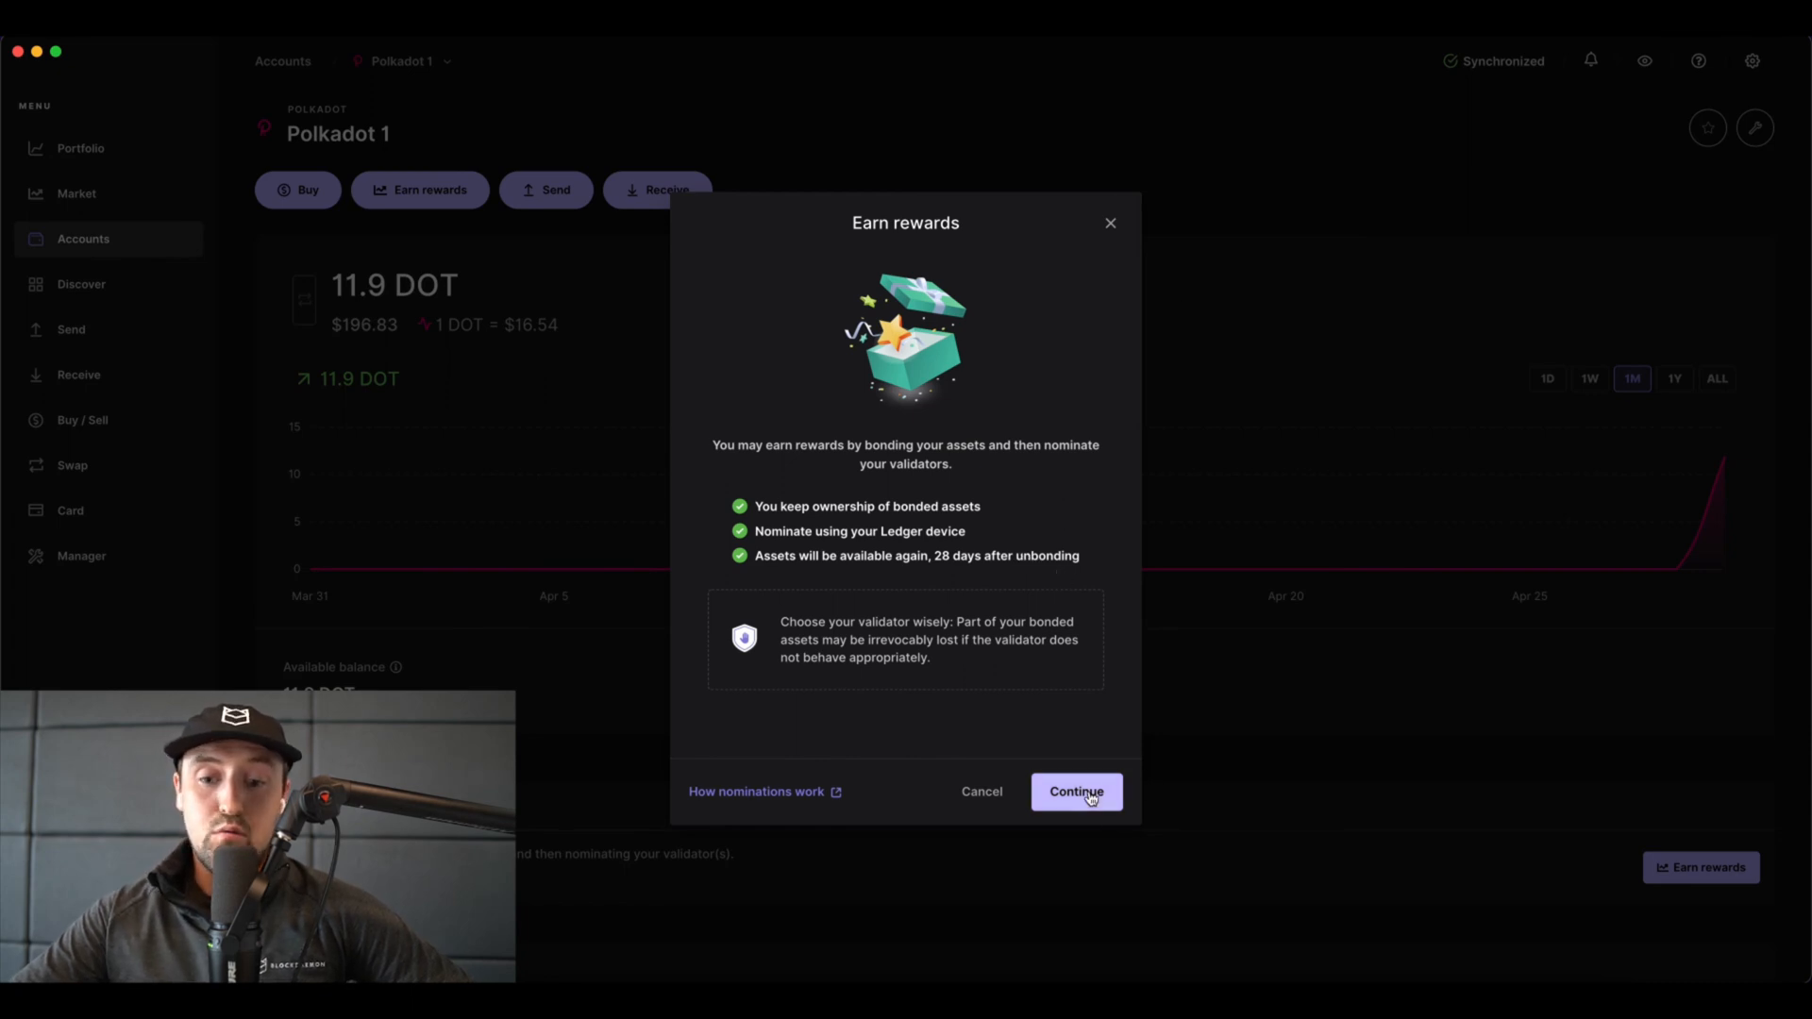
{"action": "left_click", "coordinate": [1075, 791]}
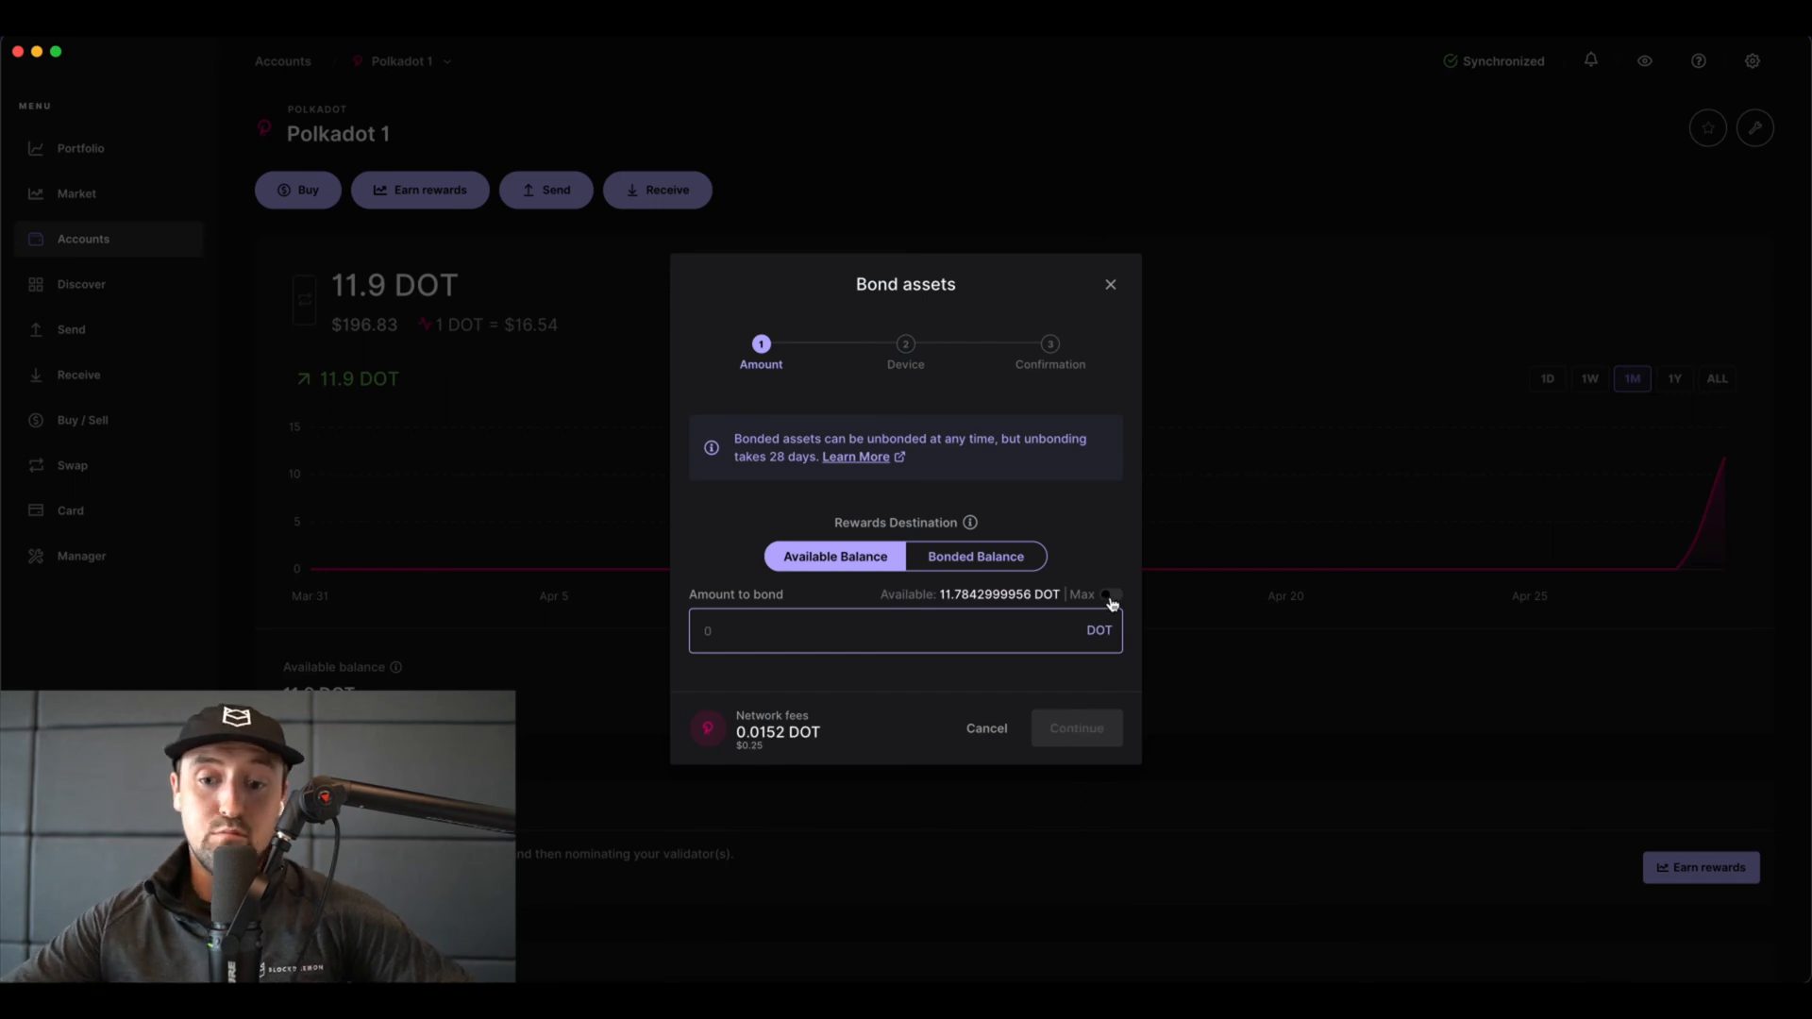
{"action": "left_click", "coordinate": [1108, 593]}
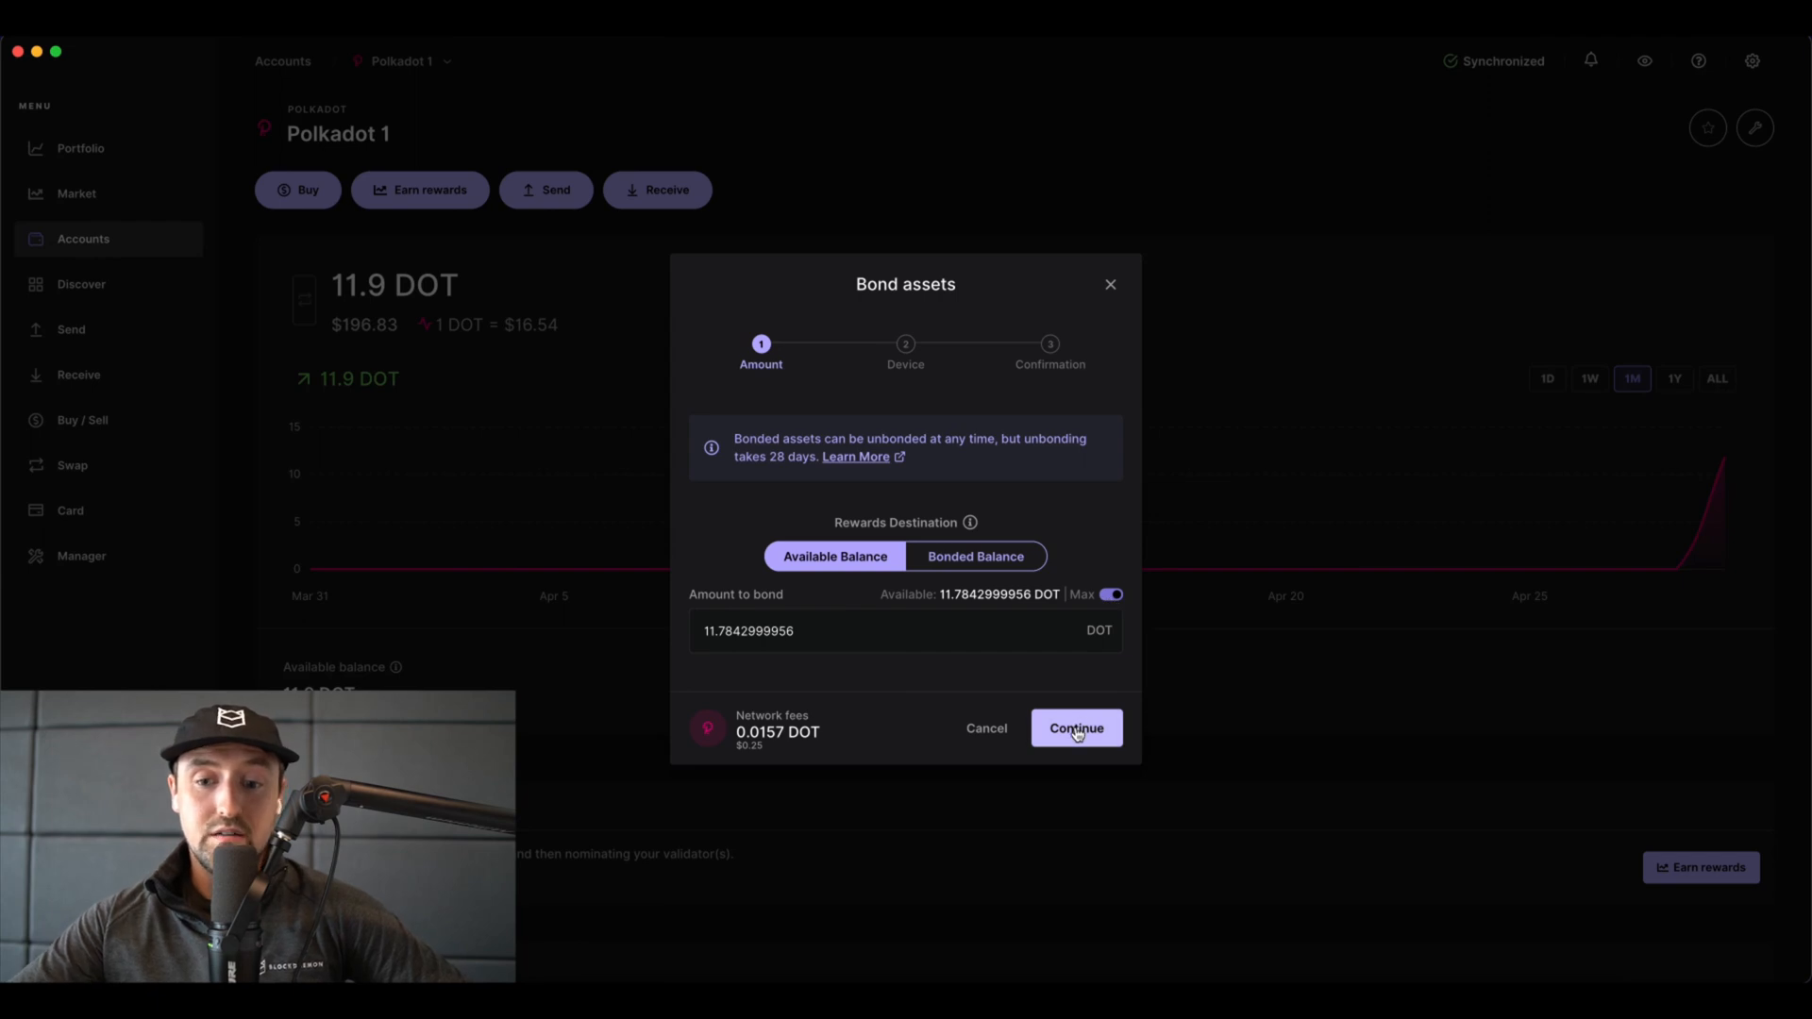
{"action": "left_click", "coordinate": [1075, 728]}
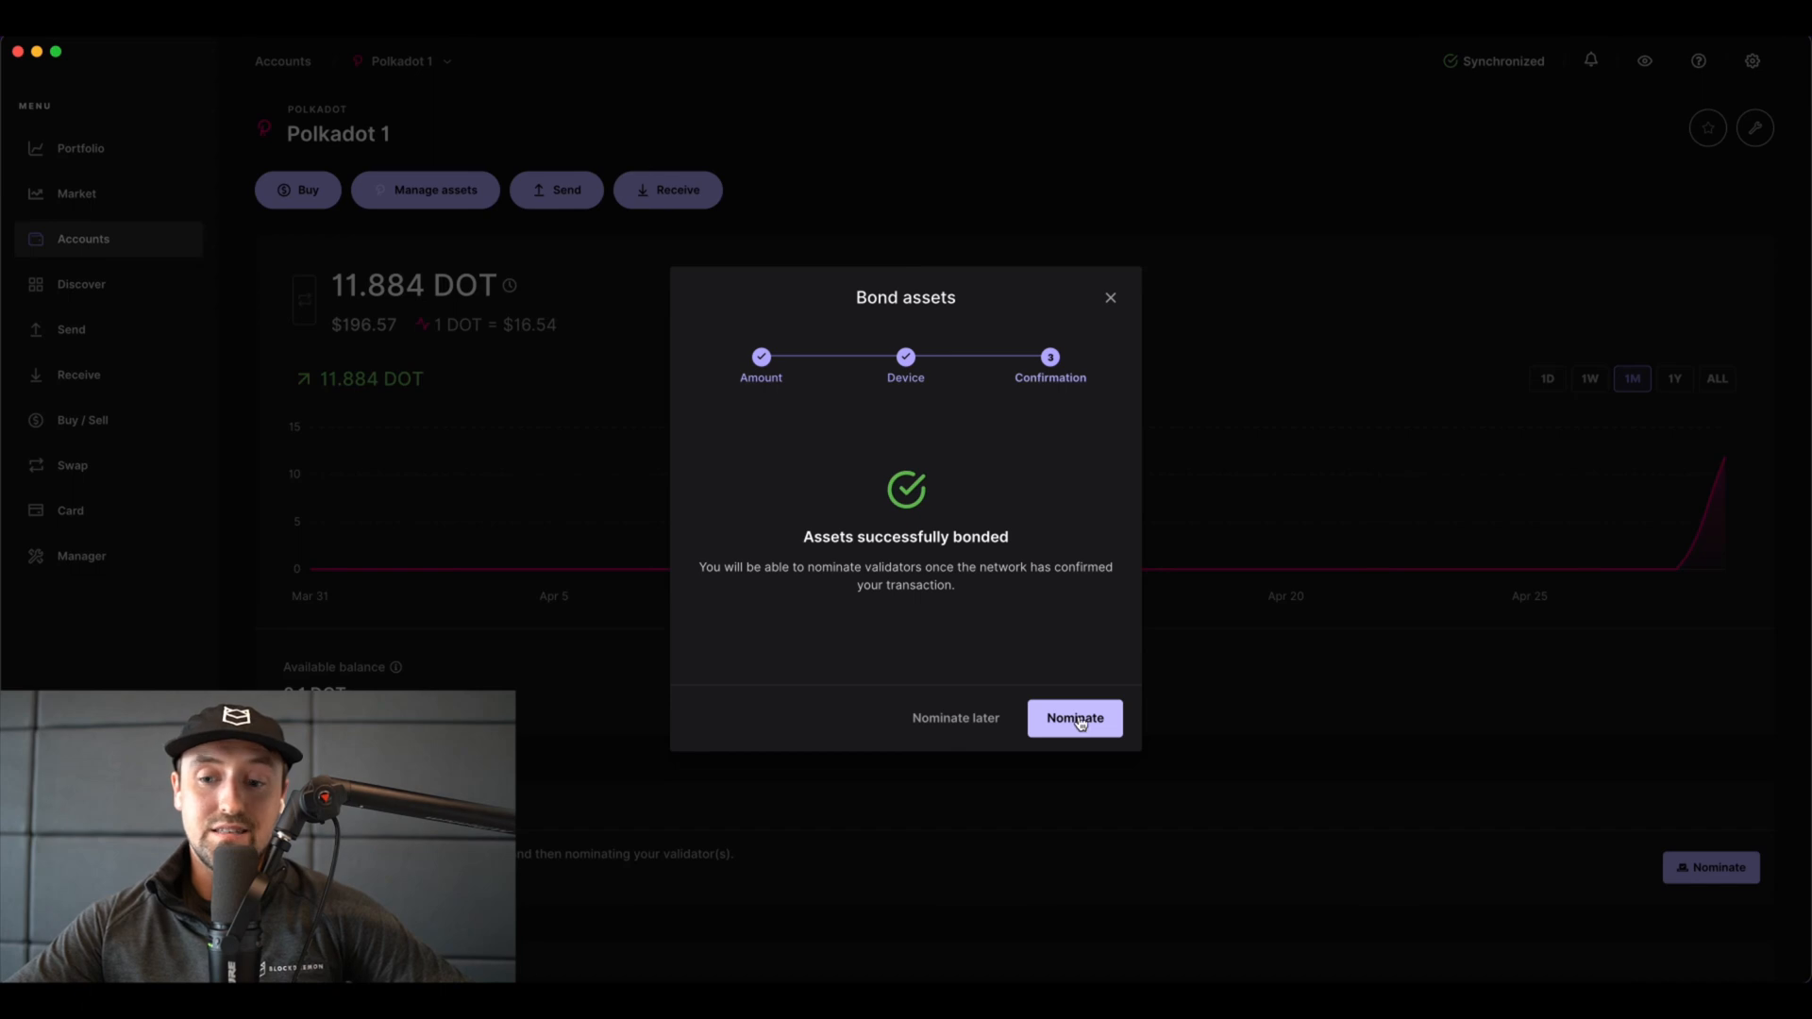
Search 'Blockdaemon' validators and select Blockdaemon 1, 5, 2, 0 and 6 for nomination
{"action": "left_click", "coordinate": [1072, 717]}
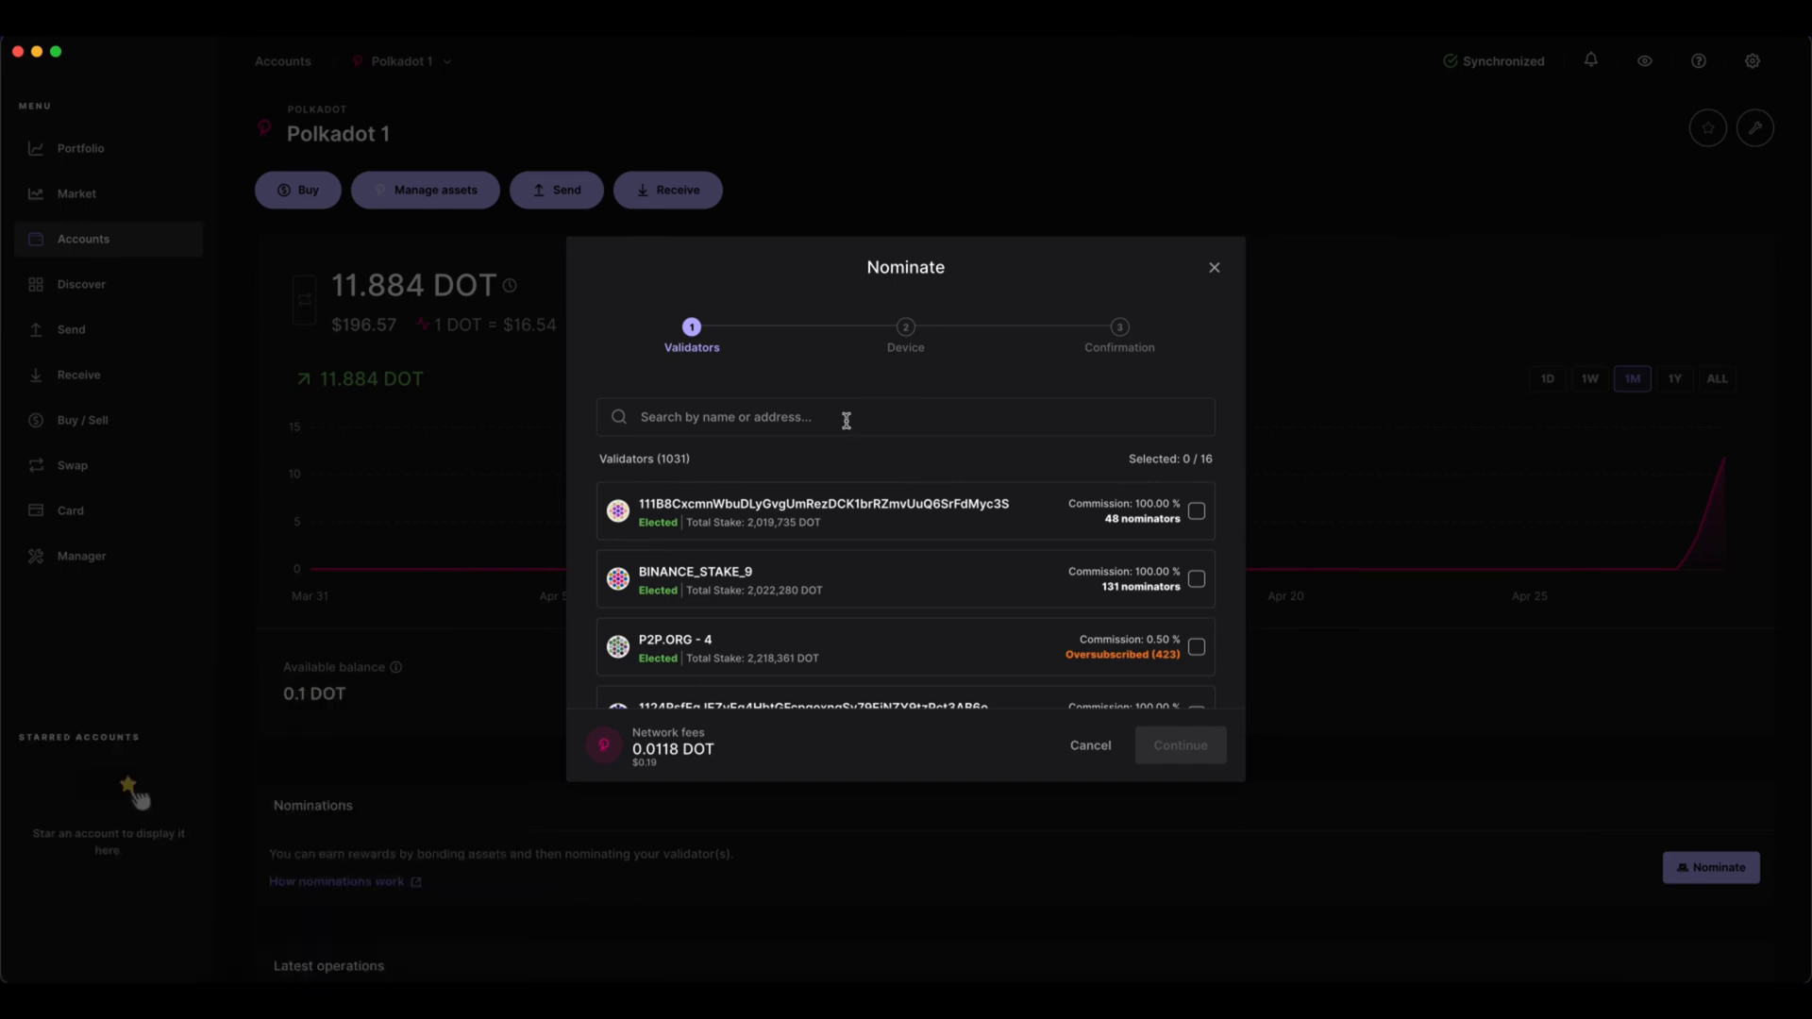
{"action": "type", "text": "Blockdaemoin"}
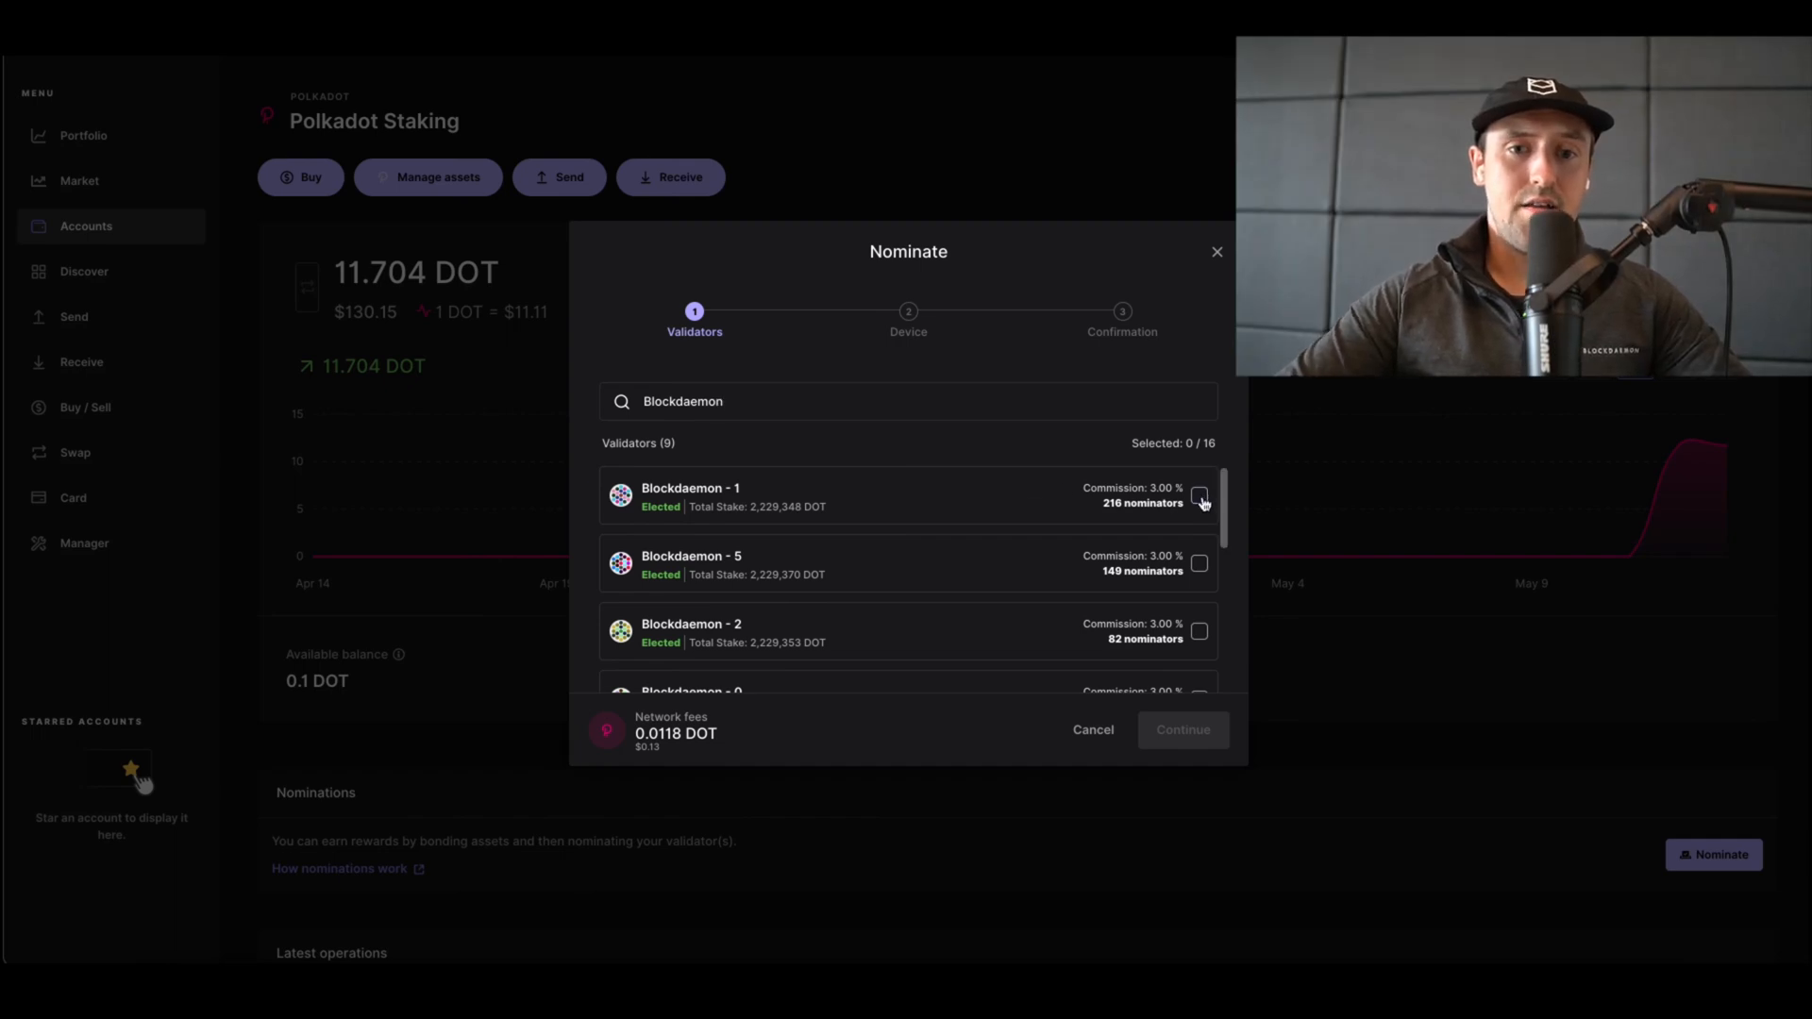
{"action": "left_click", "coordinate": [1199, 496]}
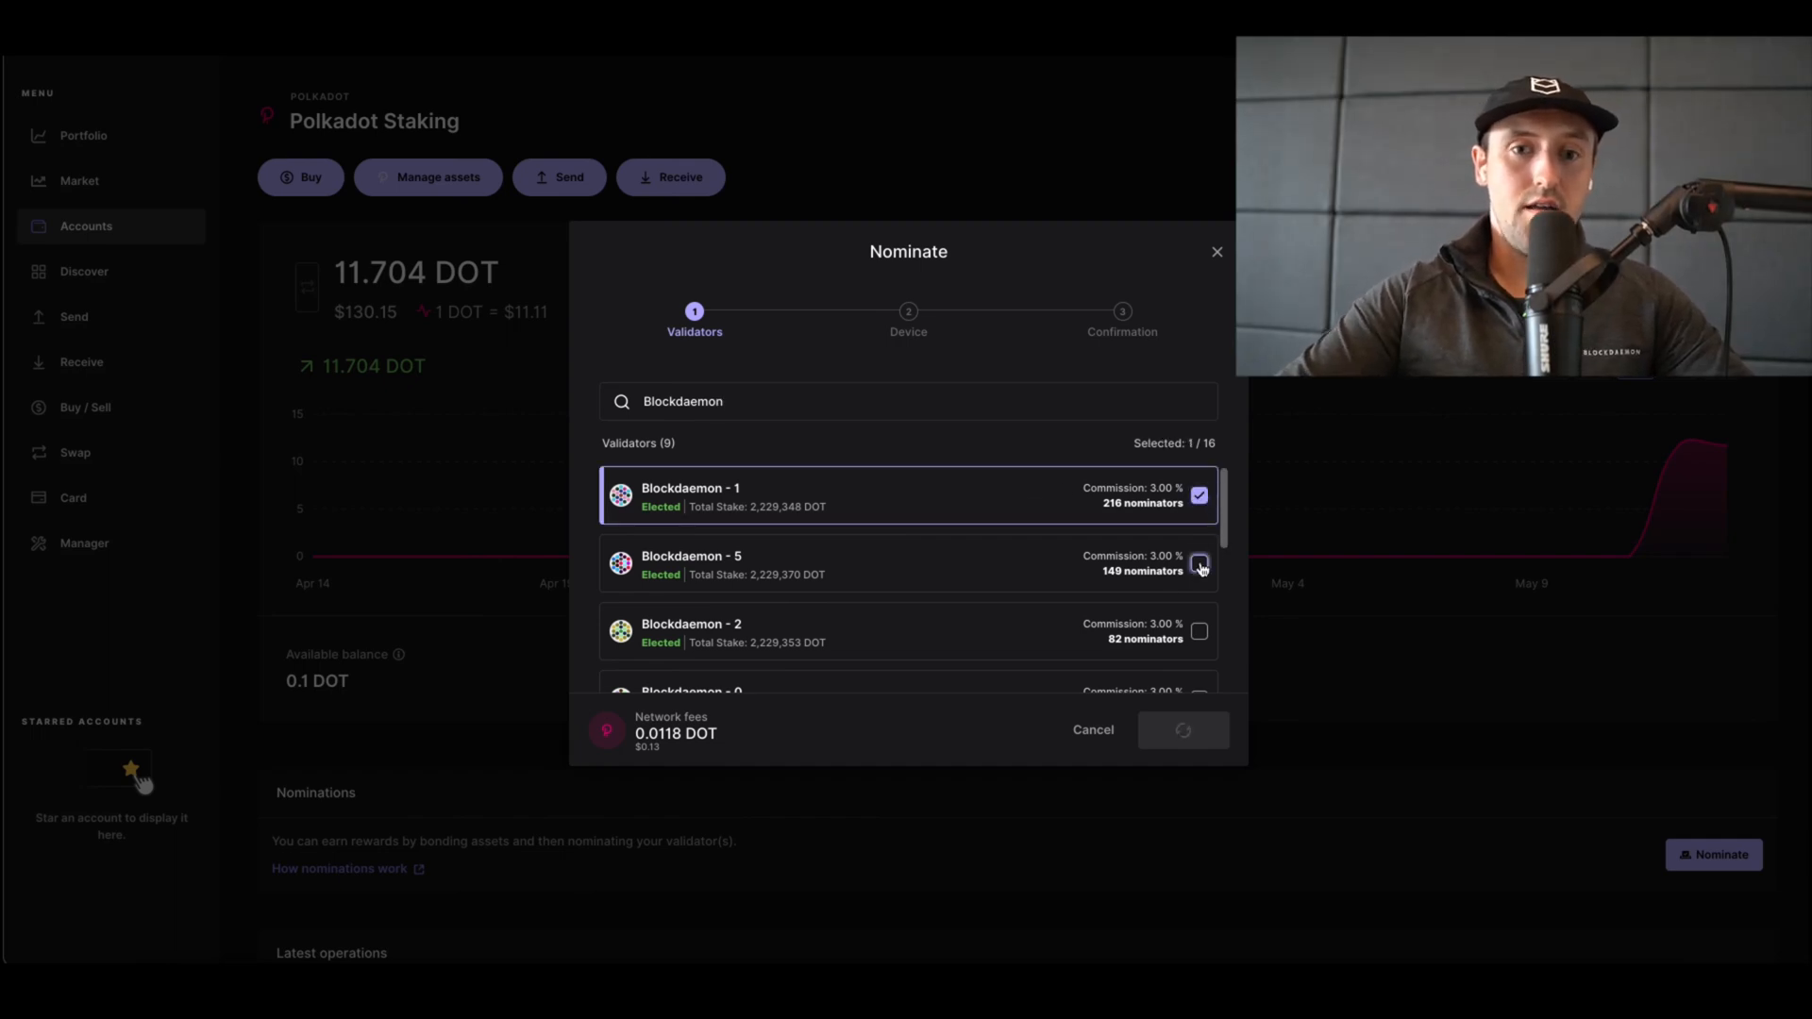
{"action": "left_click", "coordinate": [1198, 566]}
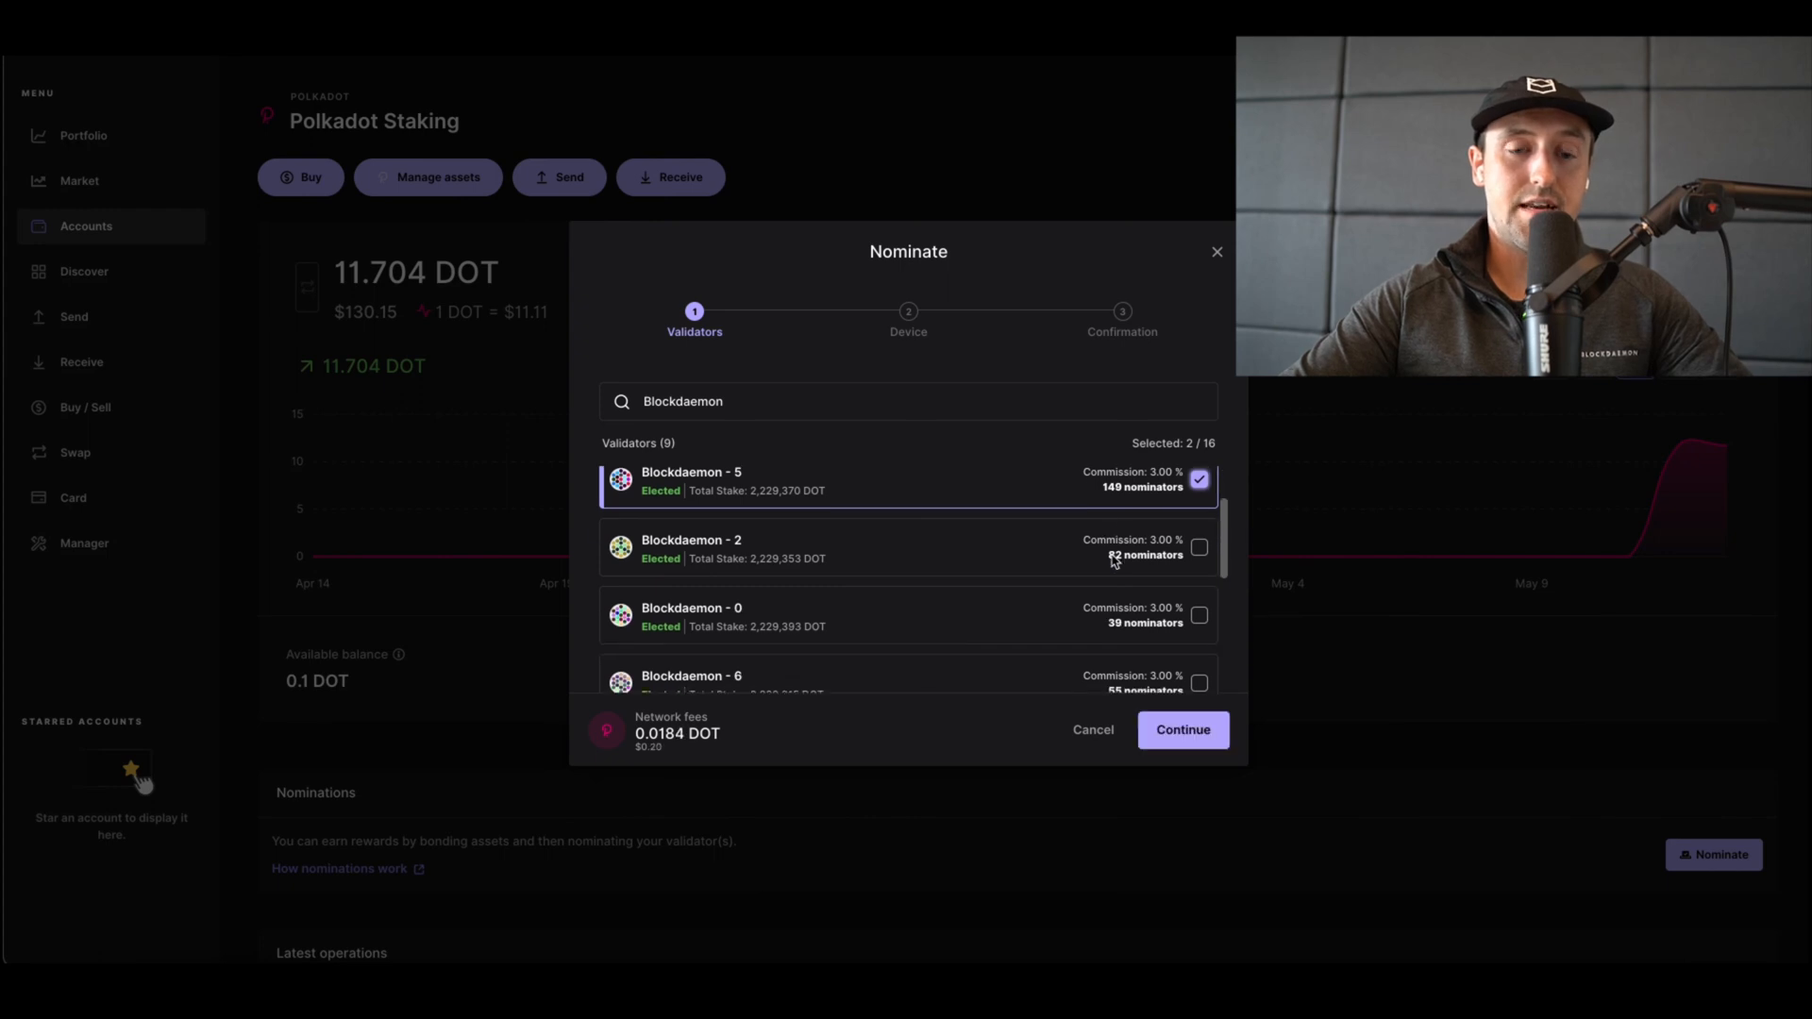
{"action": "left_click", "coordinate": [1199, 546]}
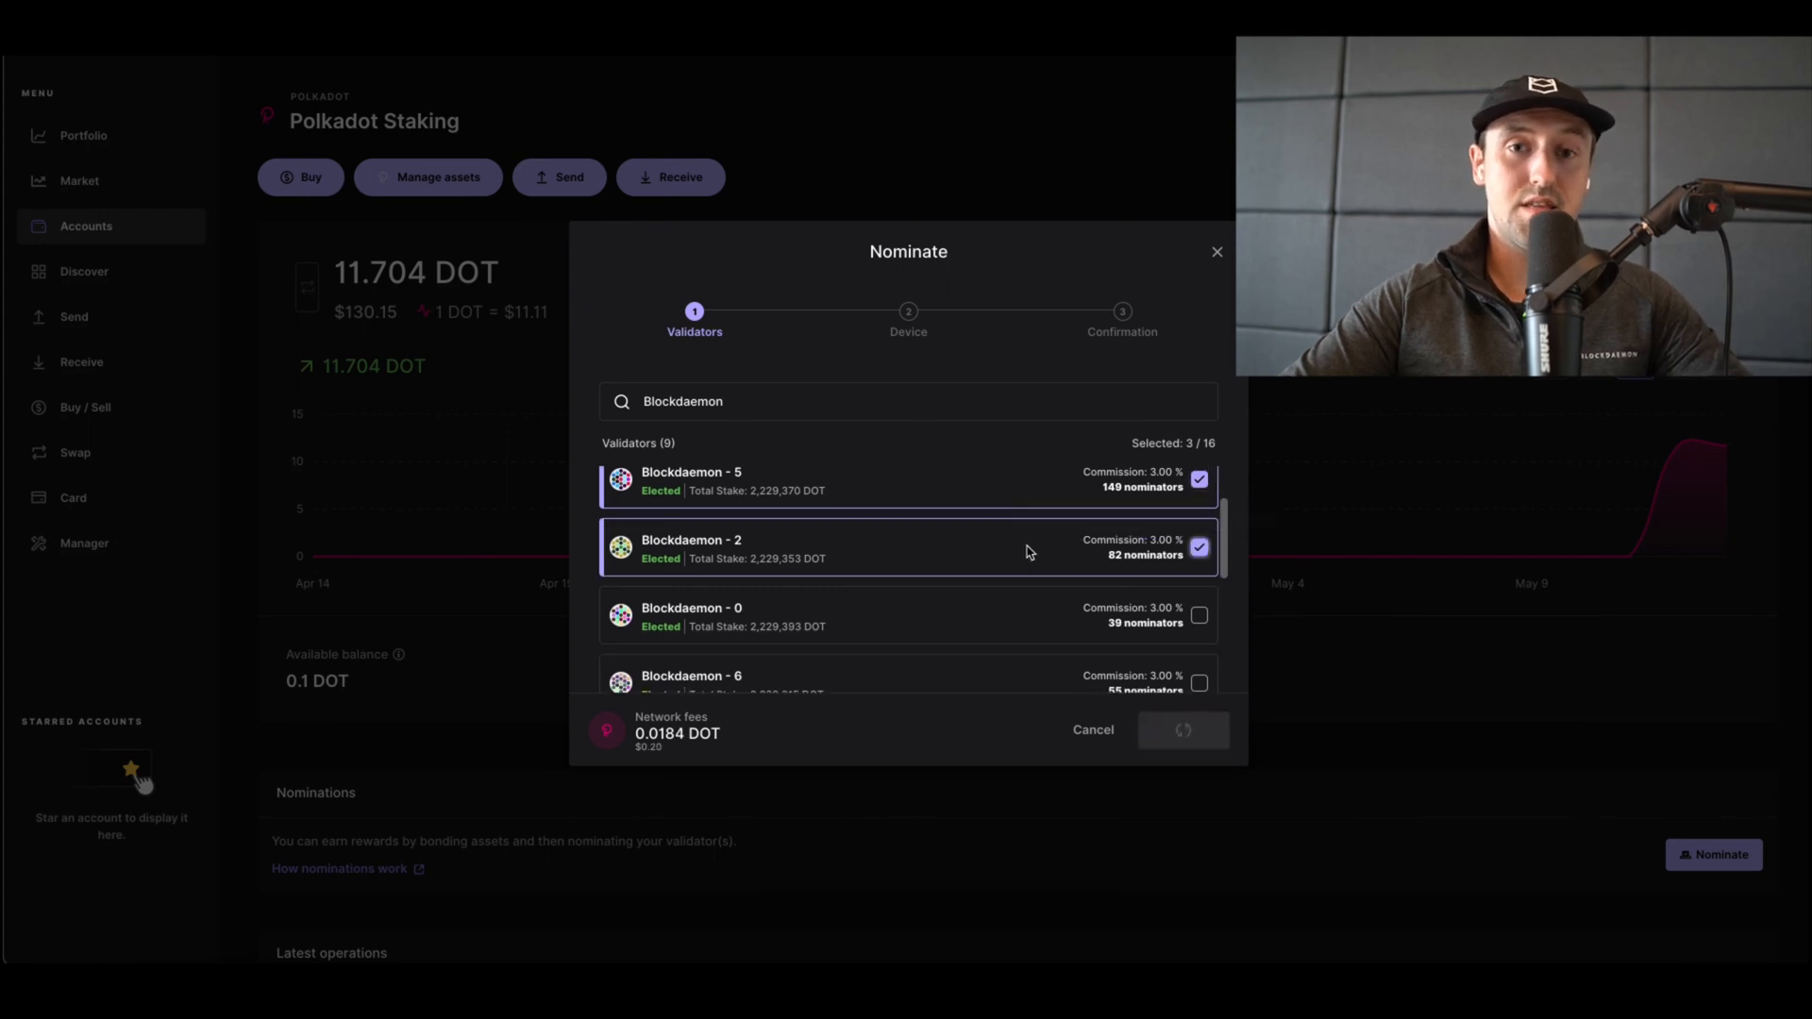
{"action": "scroll", "scroll_direction": "down", "scroll_amount": 3}
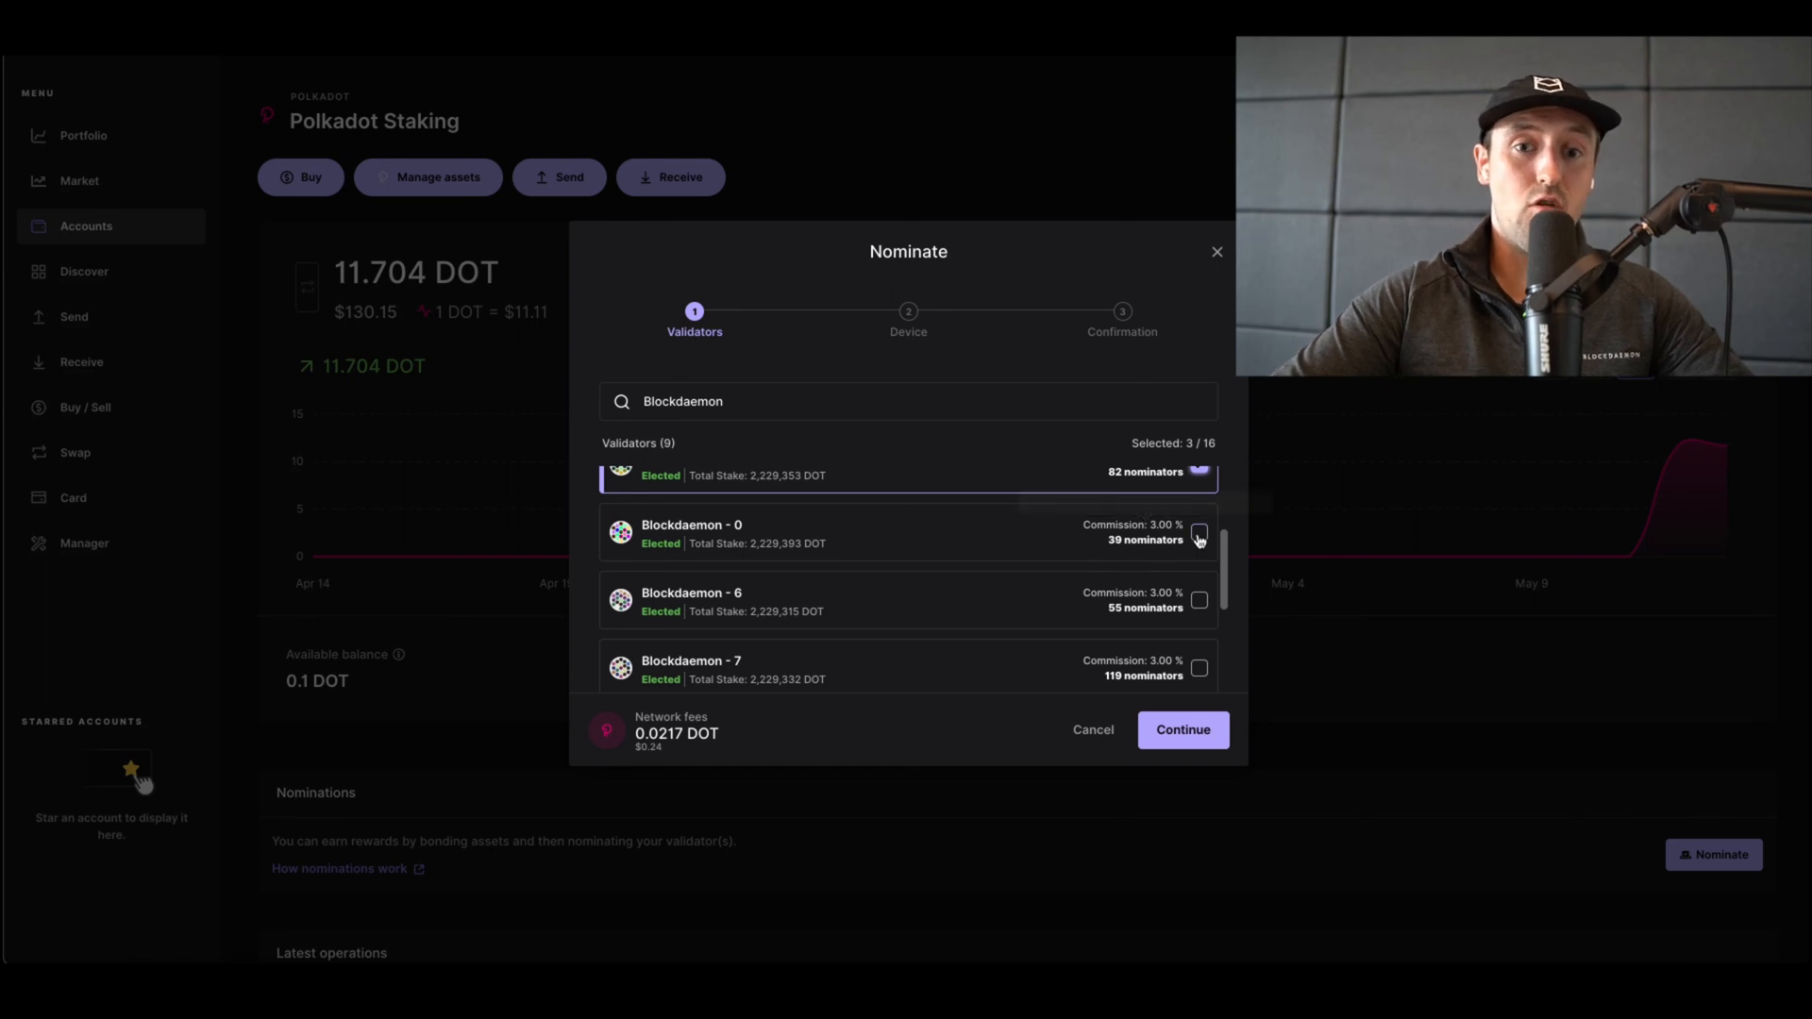
{"action": "left_click", "coordinate": [1198, 600]}
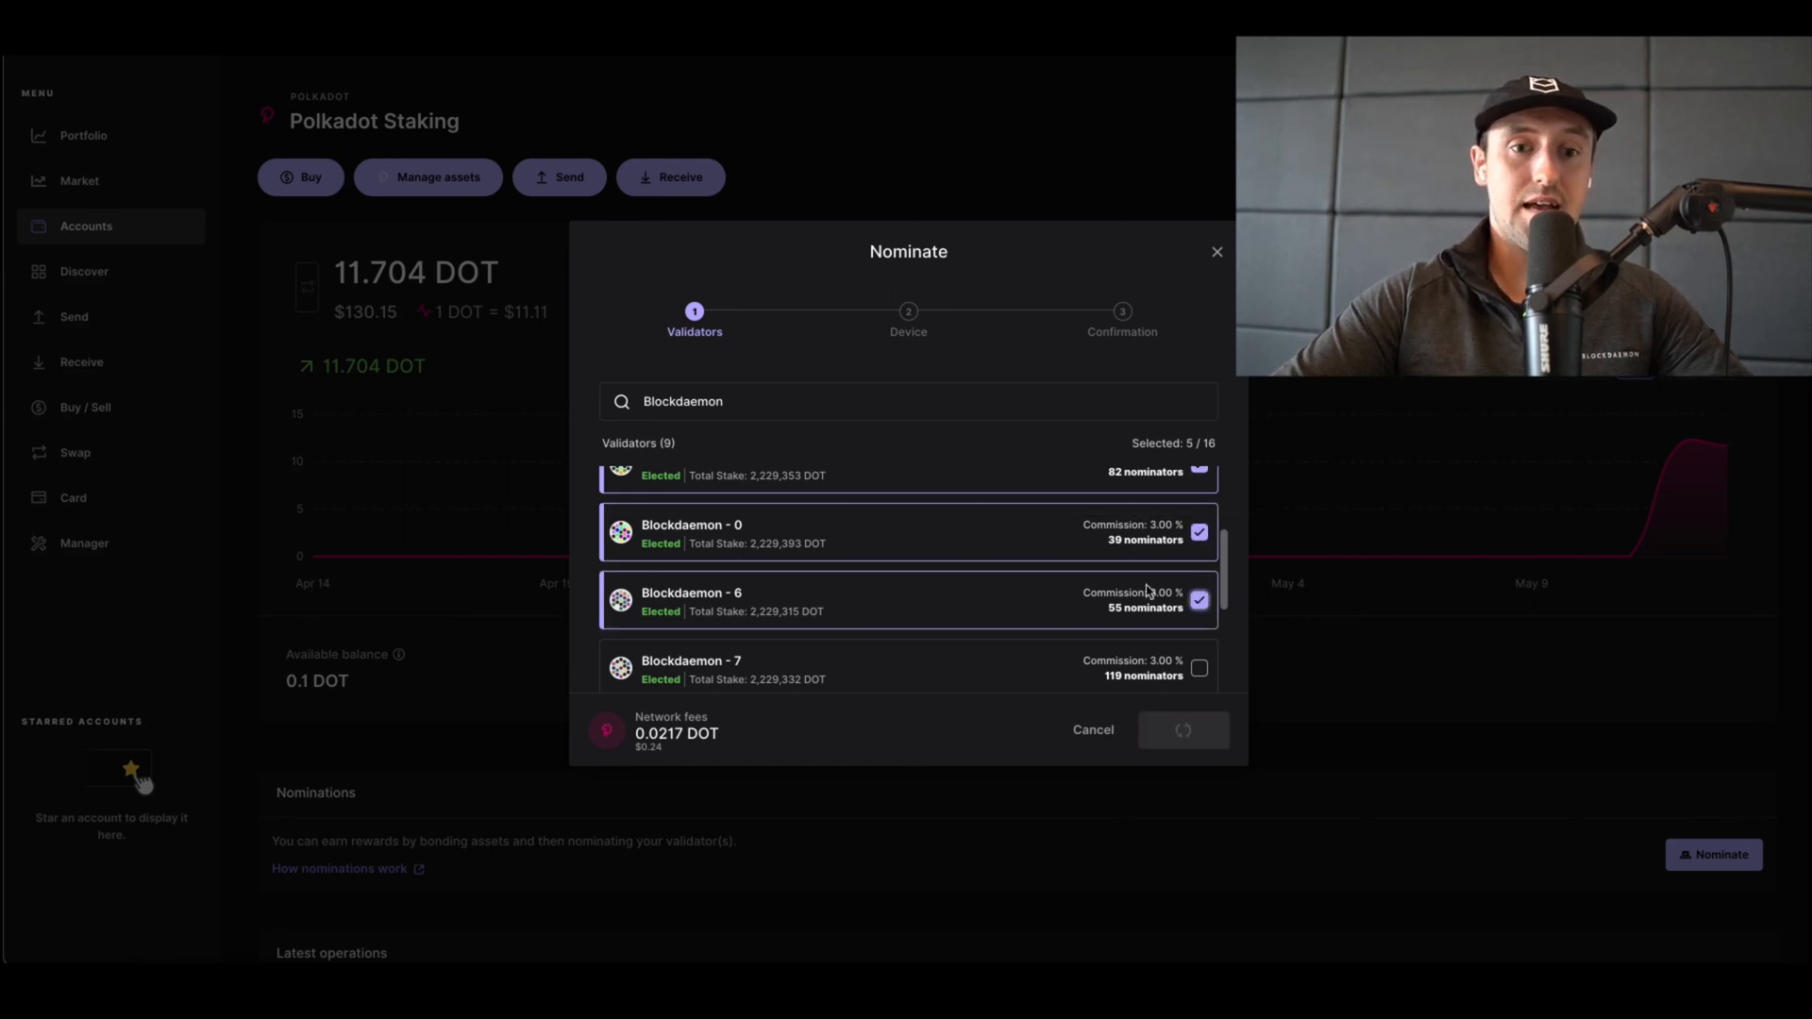
{"action": "left_click", "coordinate": [1182, 730]}
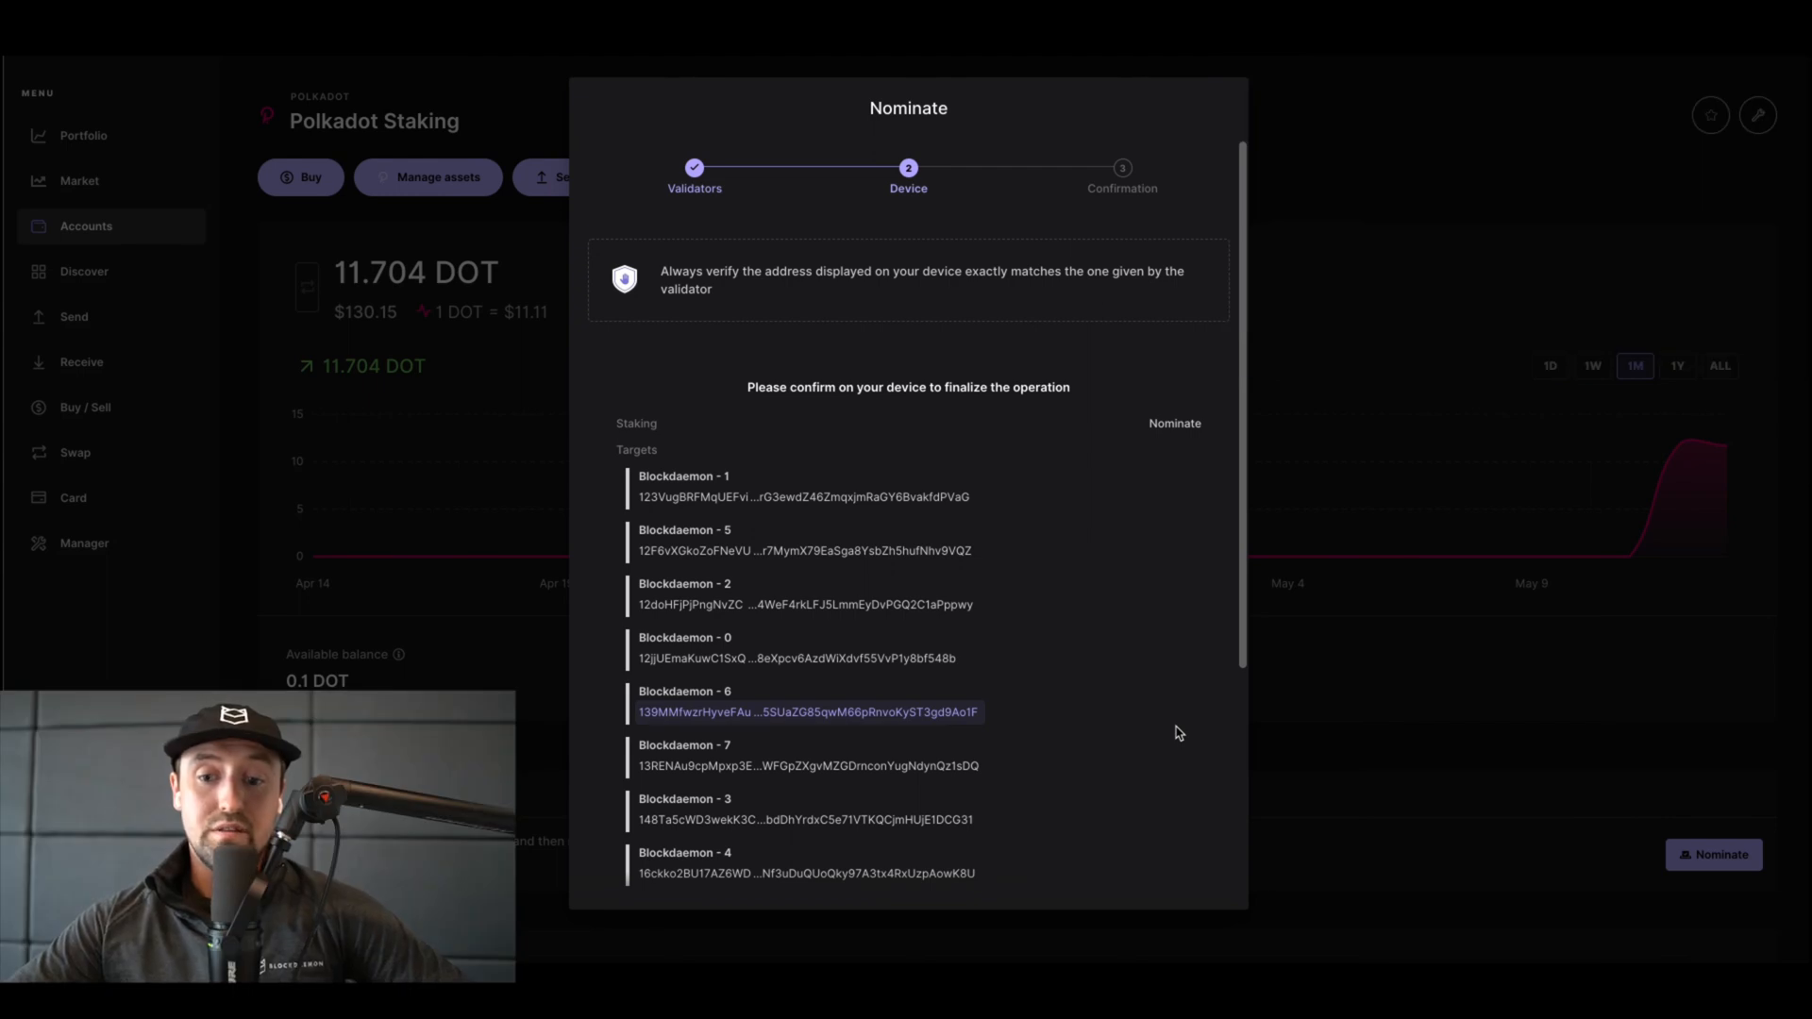
Open the nomination operation's details listing the Blockdaemon validators
{"action": "scroll", "scroll_direction": "down", "scroll_amount": 3}
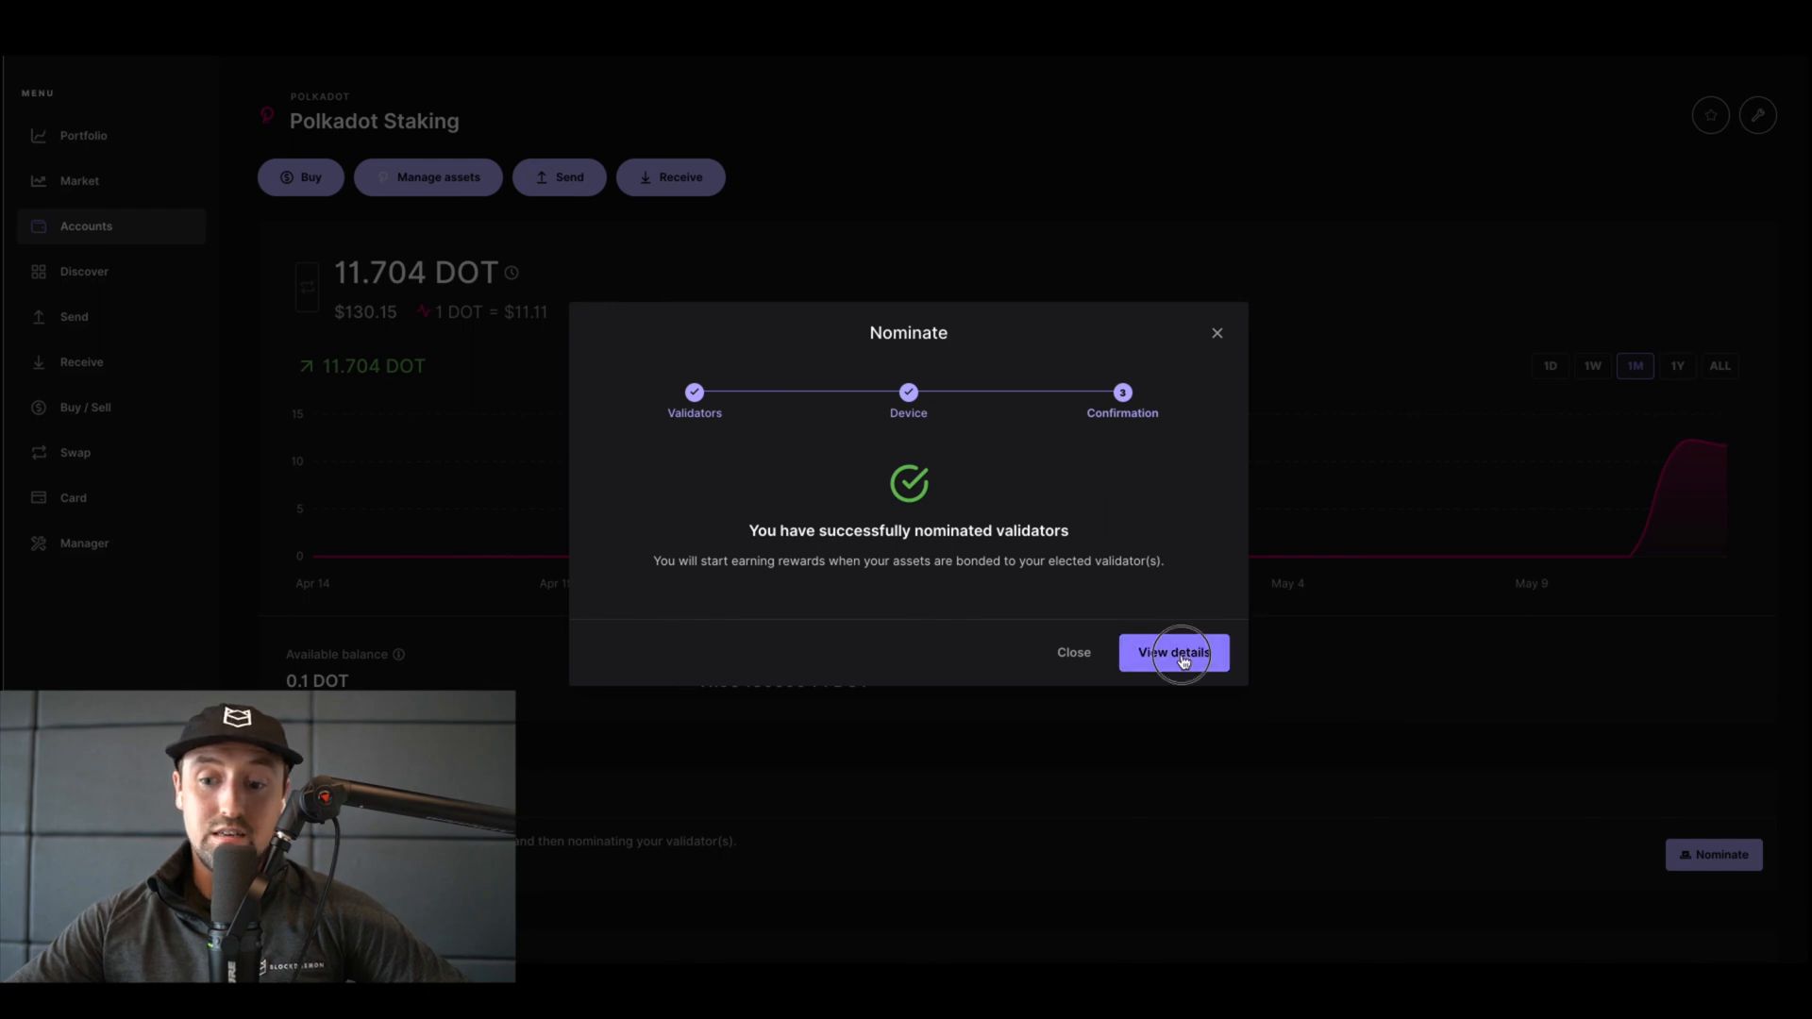
{"action": "left_click", "coordinate": [1173, 653]}
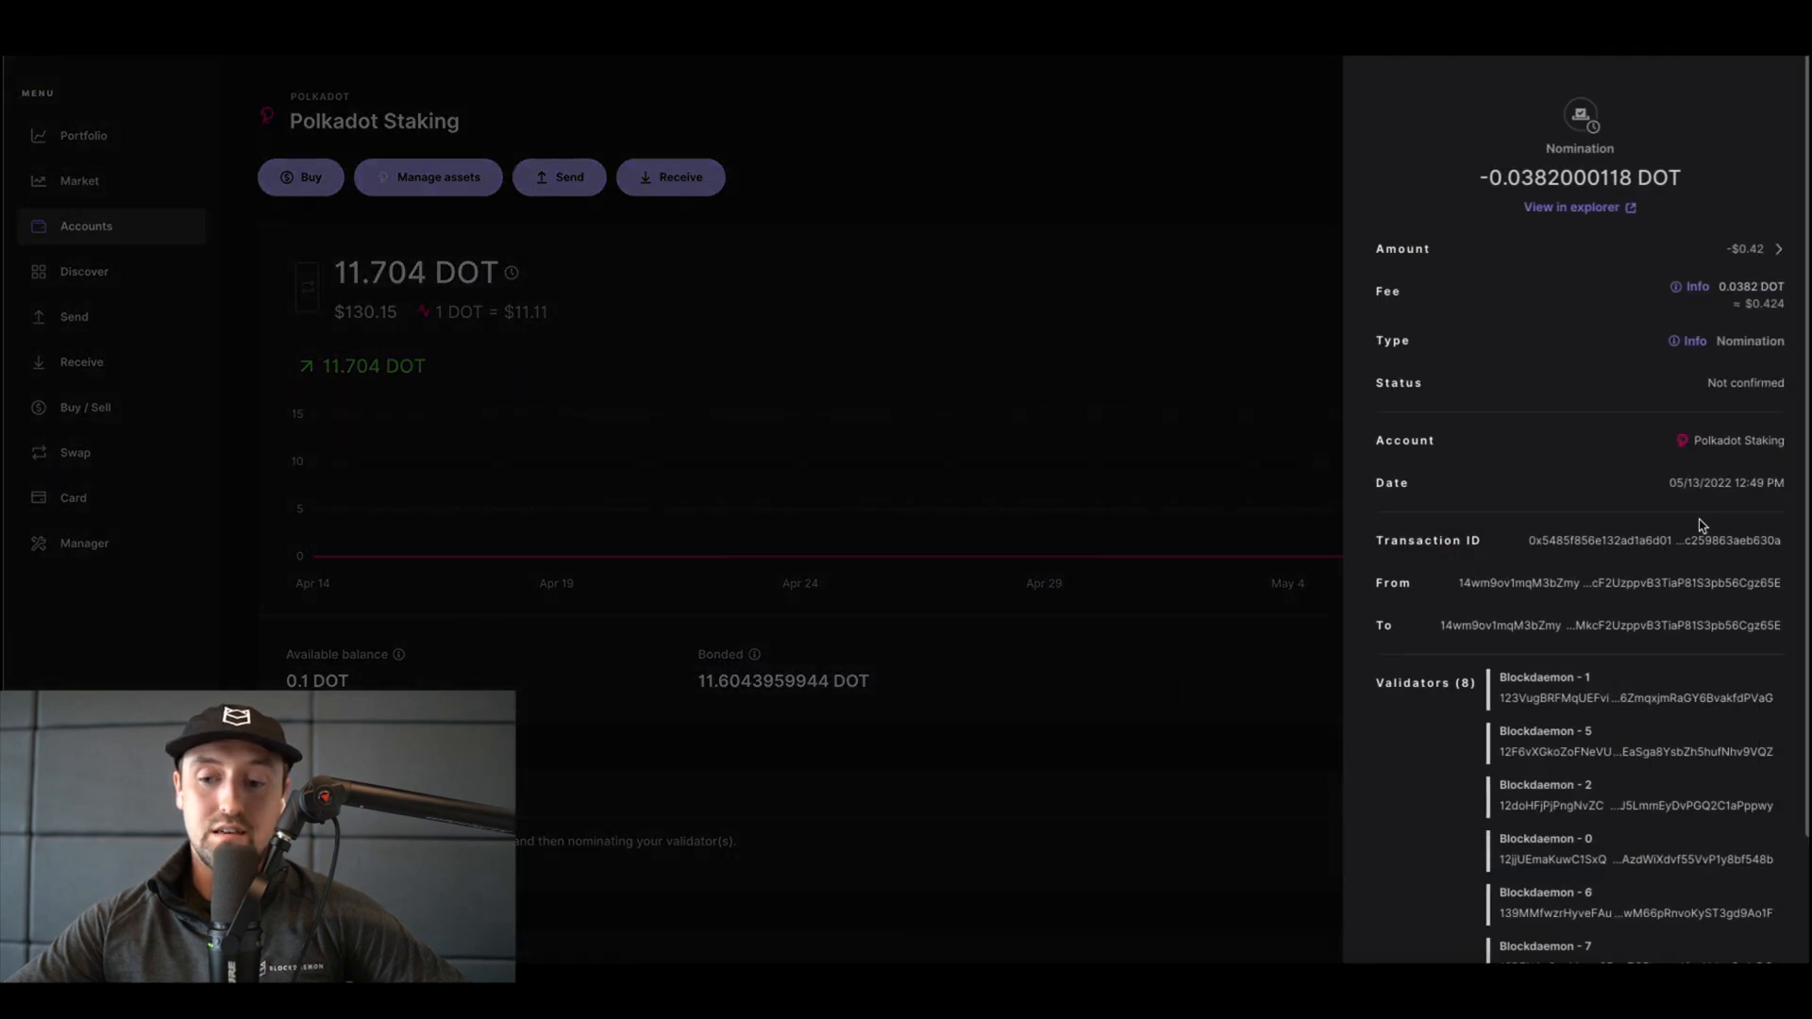